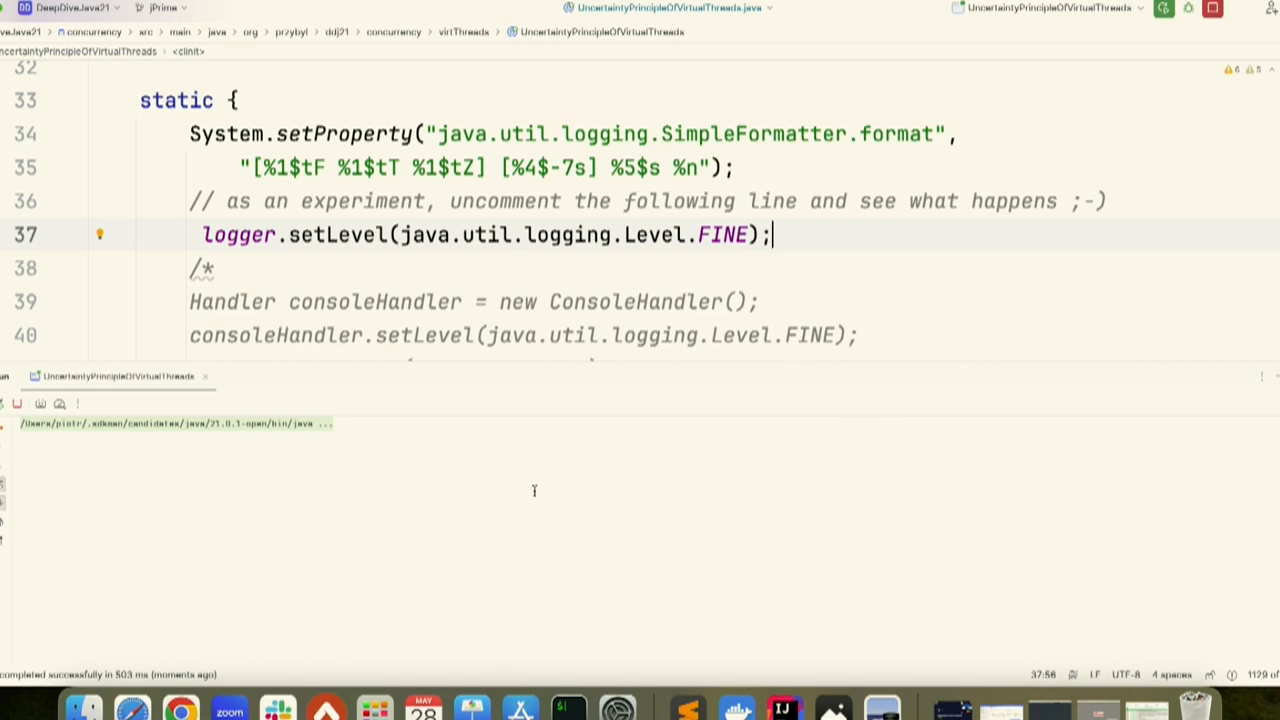
{"action": "mouse_move", "coordinate": [512, 488]}
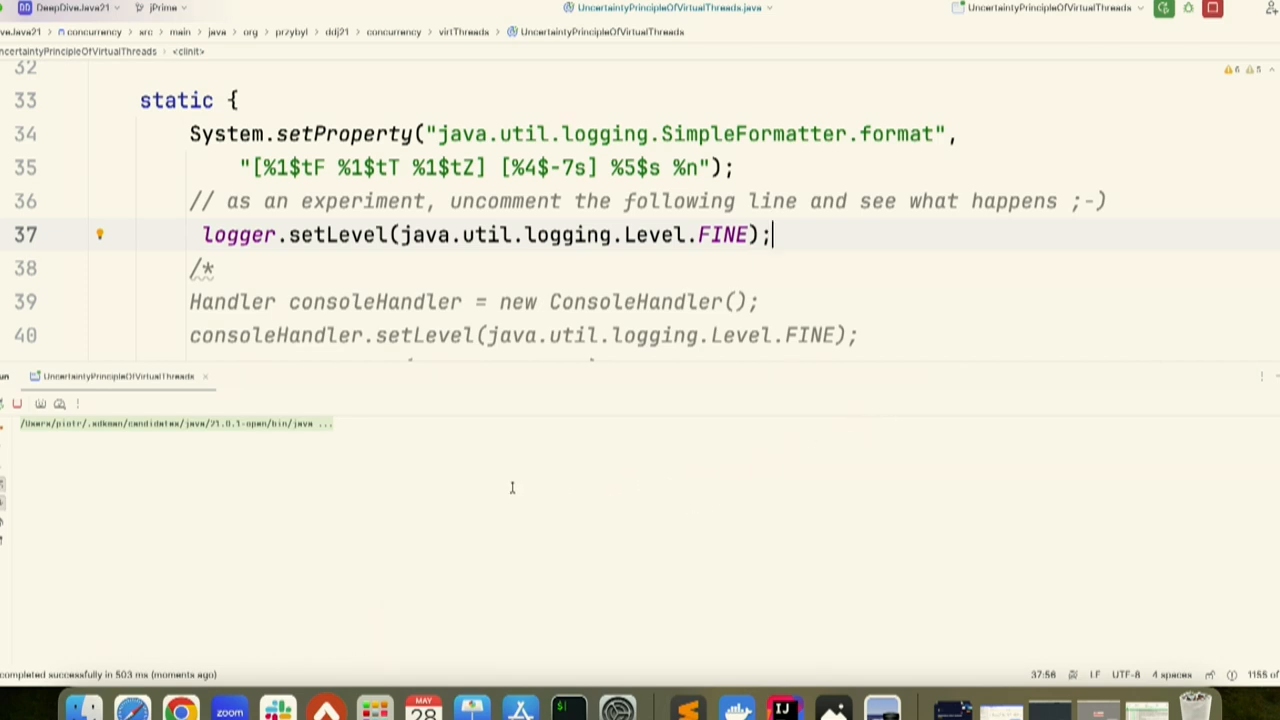
Let the UncertaintyPrincipleOfVirtualThreads run finish reporting 100 tasks started and 2 finished.
{"action": "left_click", "coordinate": [1164, 8]}
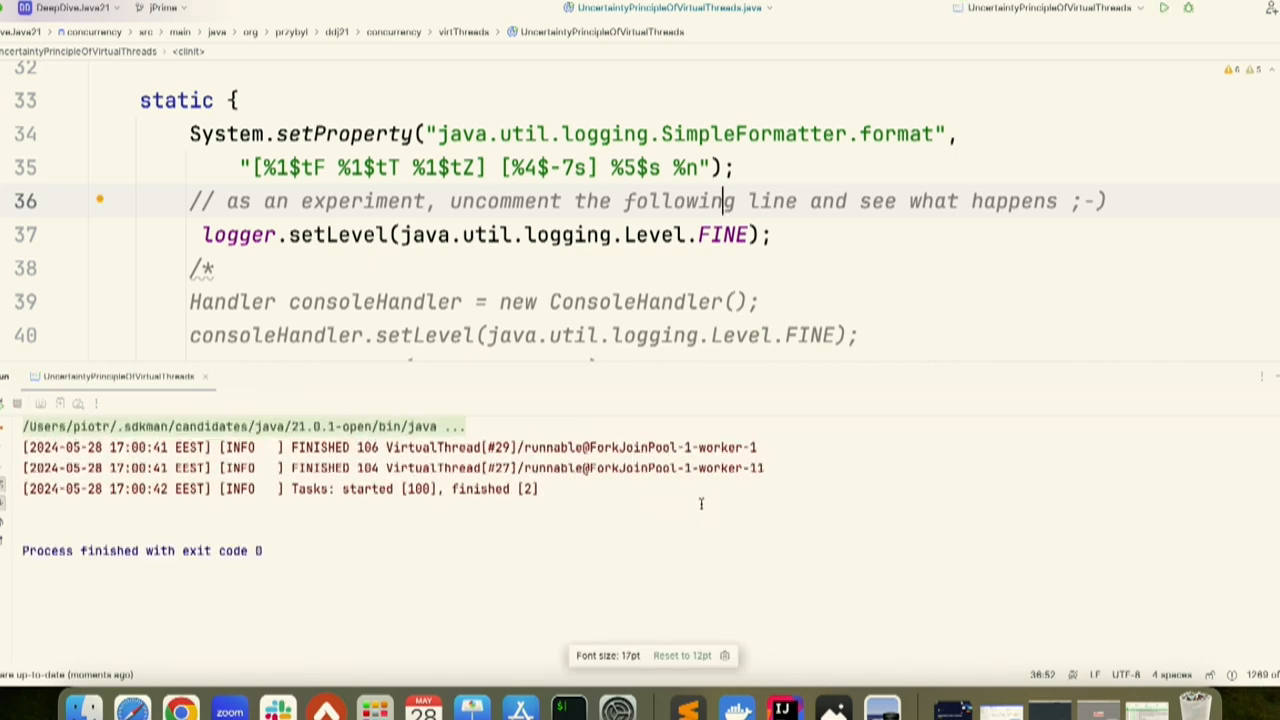
{"action": "mouse_move", "coordinate": [706, 512]}
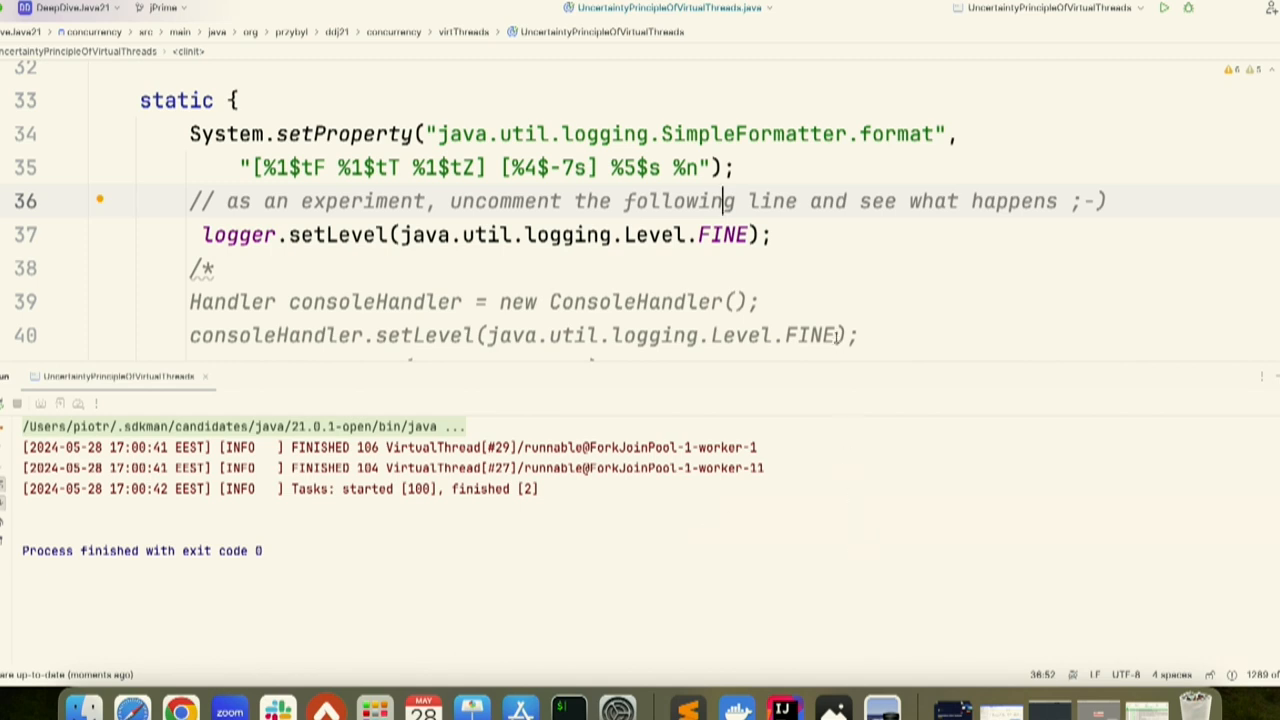
{"action": "mouse_move", "coordinate": [844, 420]}
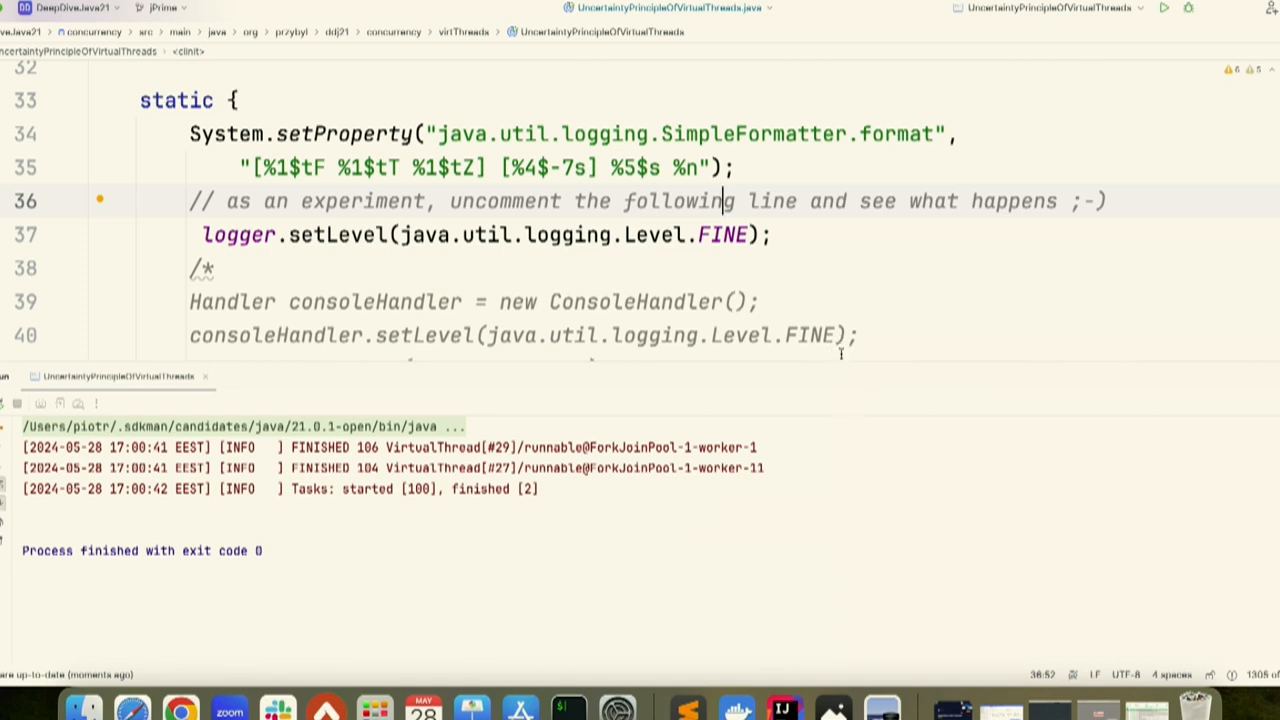
{"action": "scroll", "scroll_direction": "down", "scroll_amount": 3}
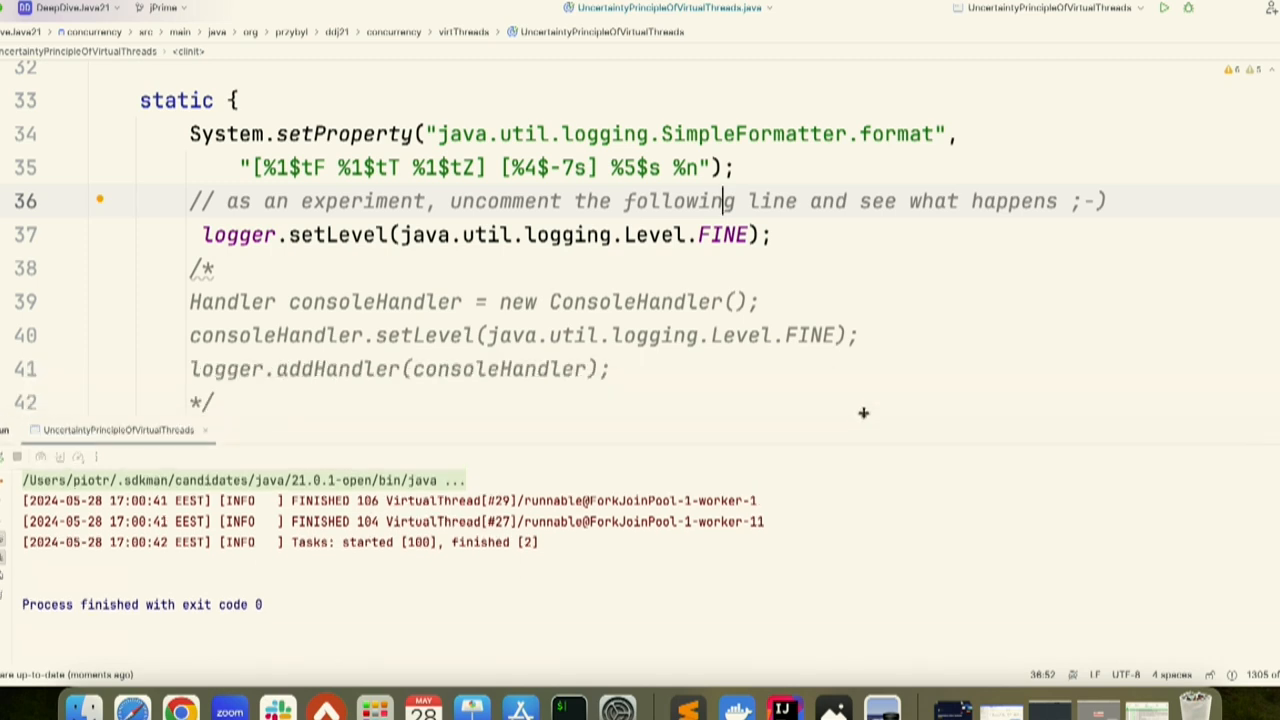
{"action": "mouse_move", "coordinate": [860, 418]}
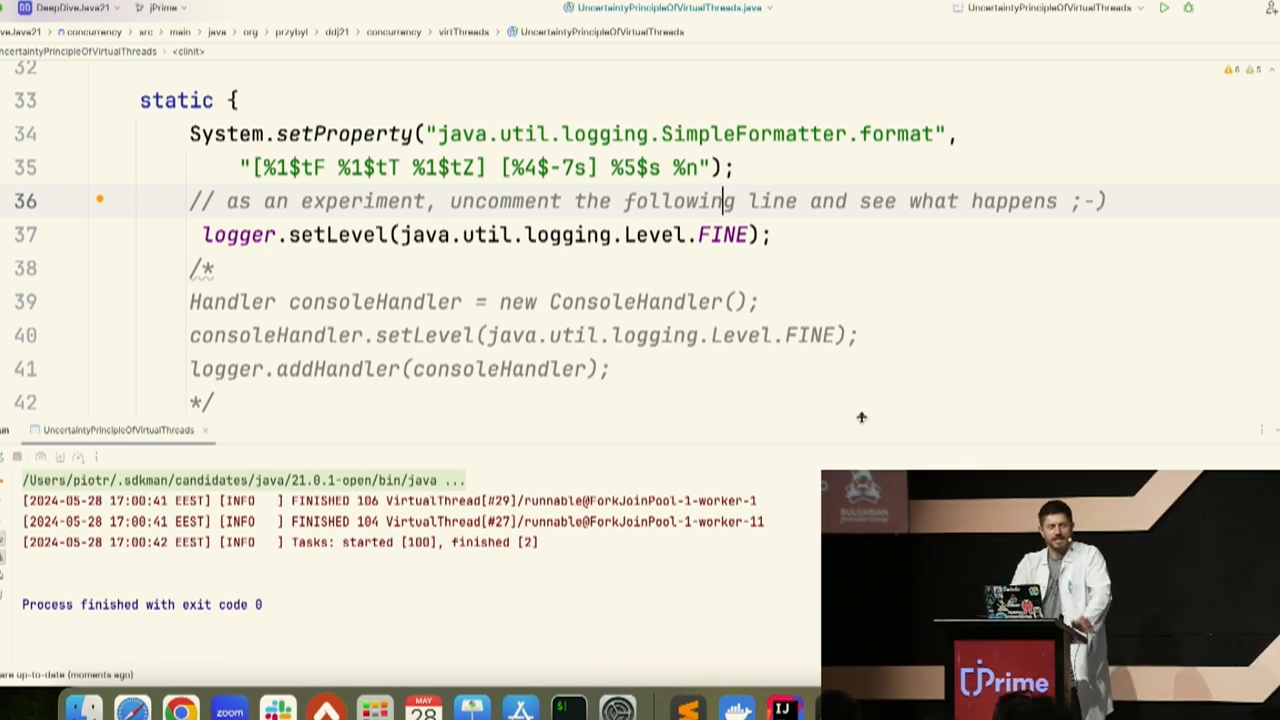
{"action": "mouse_move", "coordinate": [868, 436]}
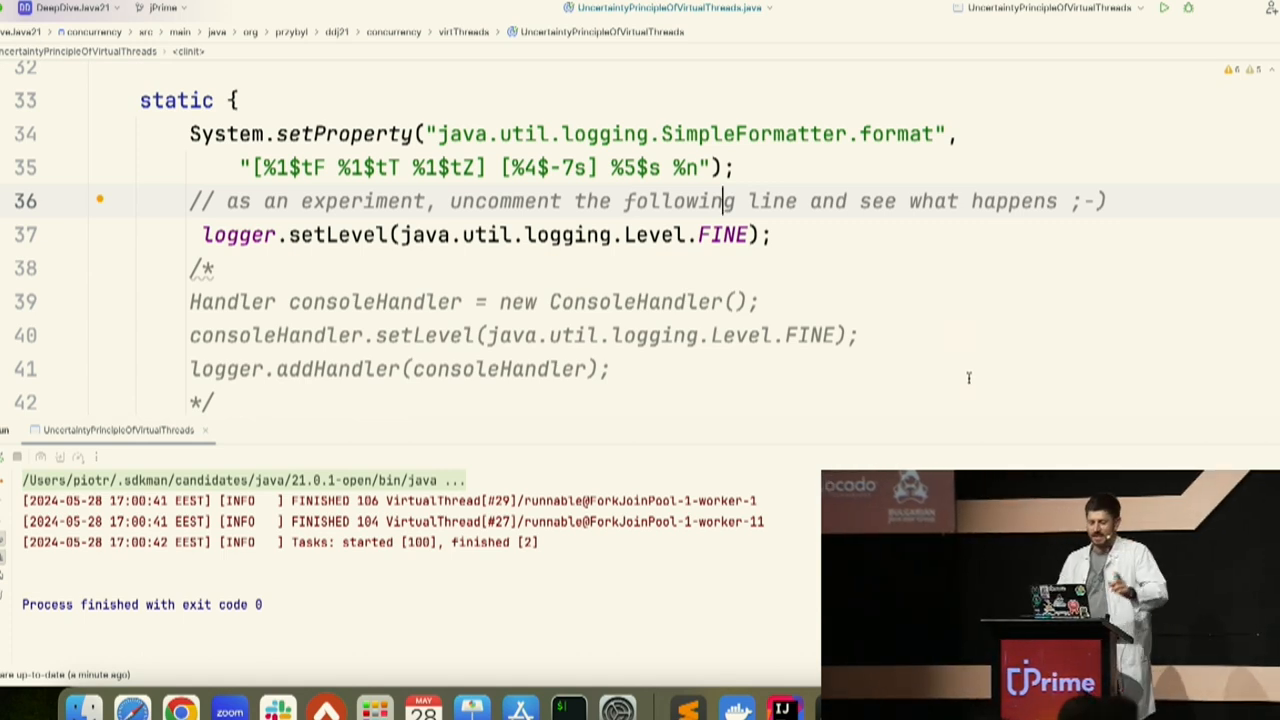
Scroll to the main method that calls virtuallyThreadedTasks.
{"action": "scroll", "scroll_direction": "down", "scroll_amount": 3}
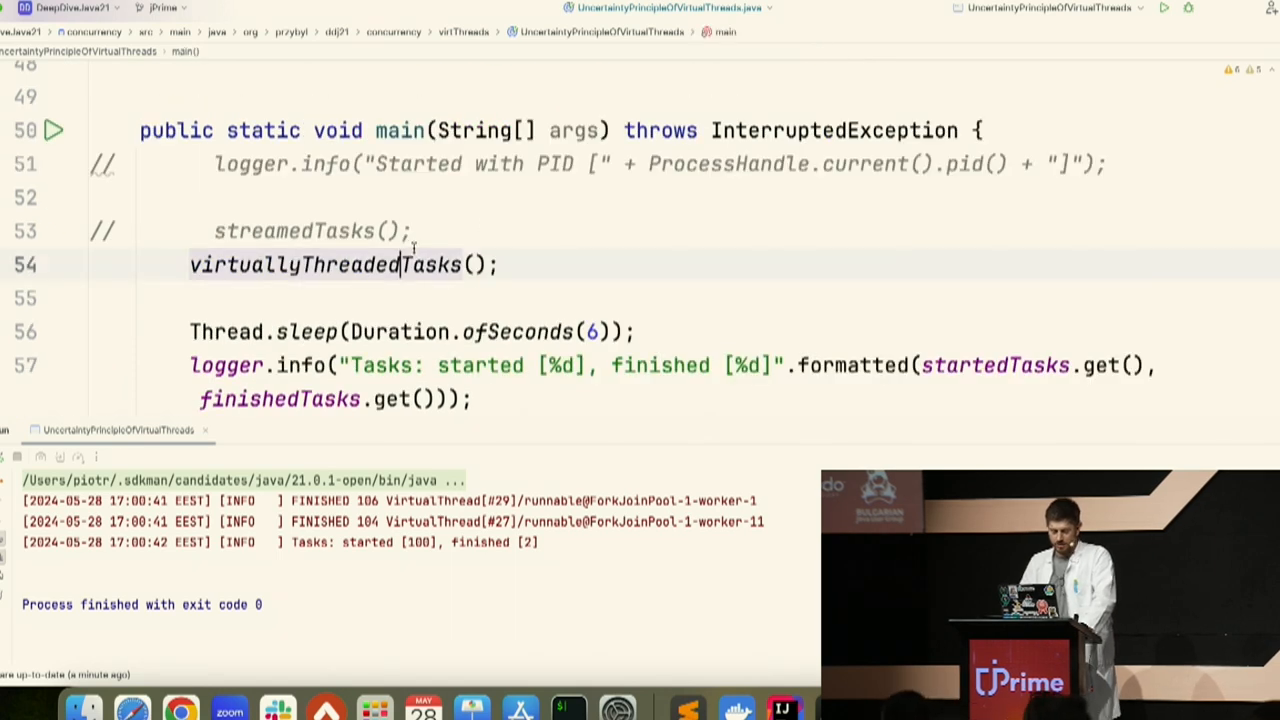
{"action": "left_click", "coordinate": [344, 264]}
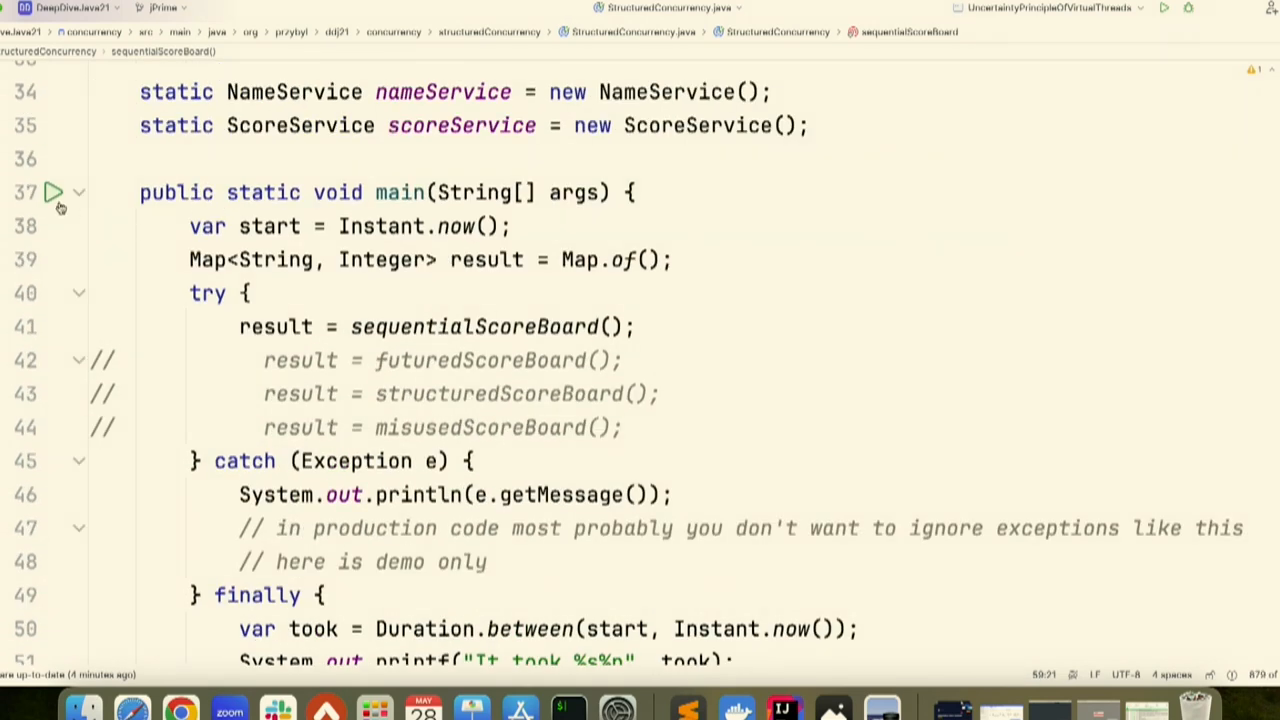
Start running StructuredConcurrency's main method from the gutter.
{"action": "left_click", "coordinate": [52, 192]}
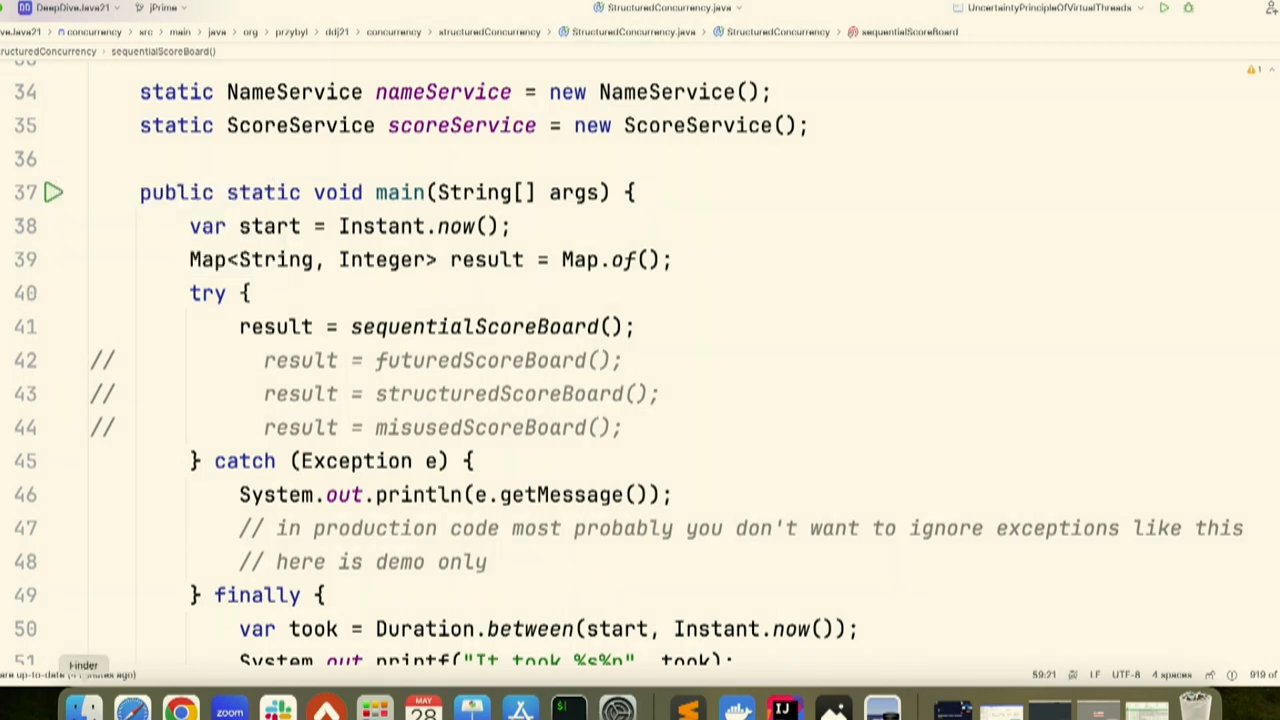
{"action": "mouse_move", "coordinate": [180, 708]}
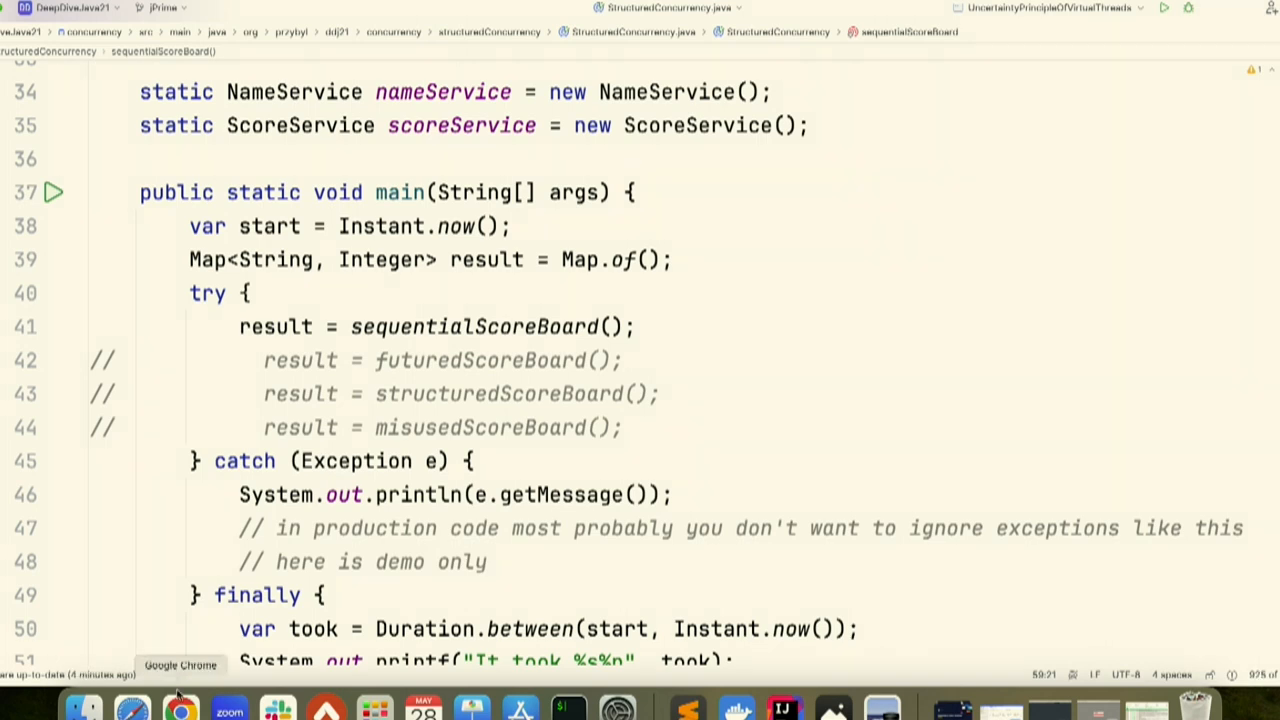
Run the sequential scoreboard, getting Krzysztof=300, Susan=100, Joe=100 in about 2 seconds.
{"action": "left_click", "coordinate": [54, 192]}
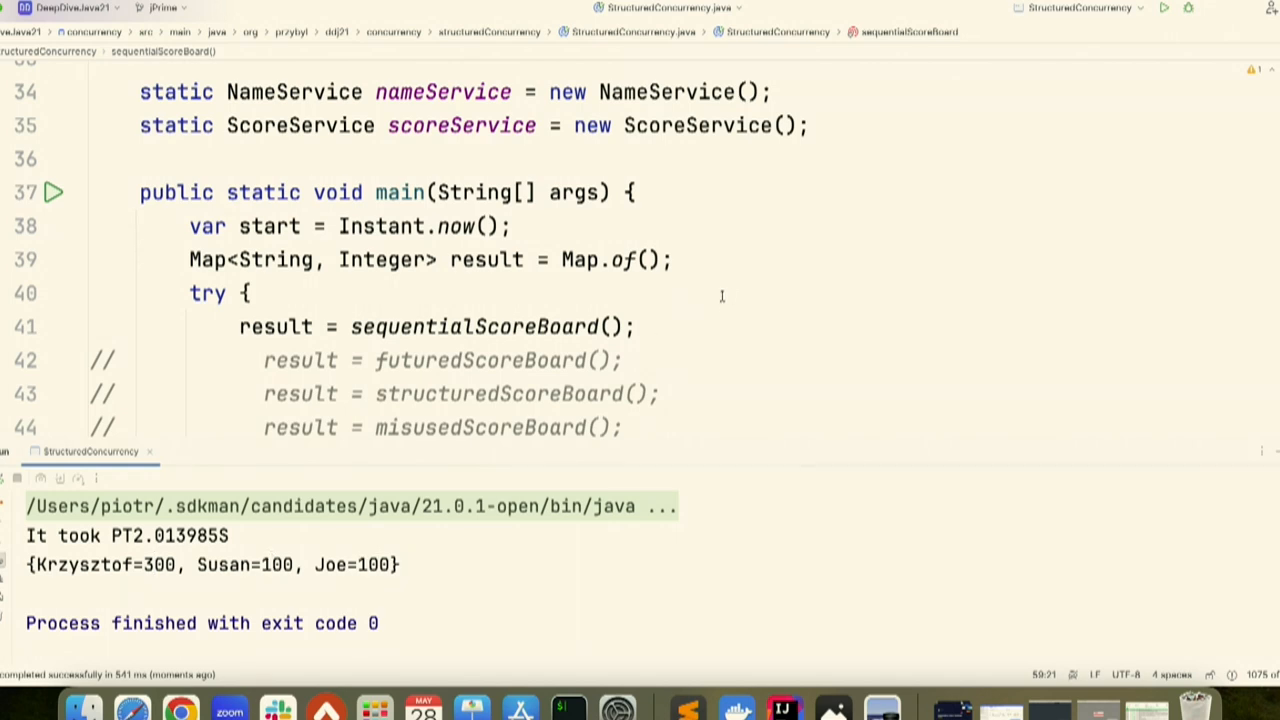
{"action": "mouse_move", "coordinate": [696, 348]}
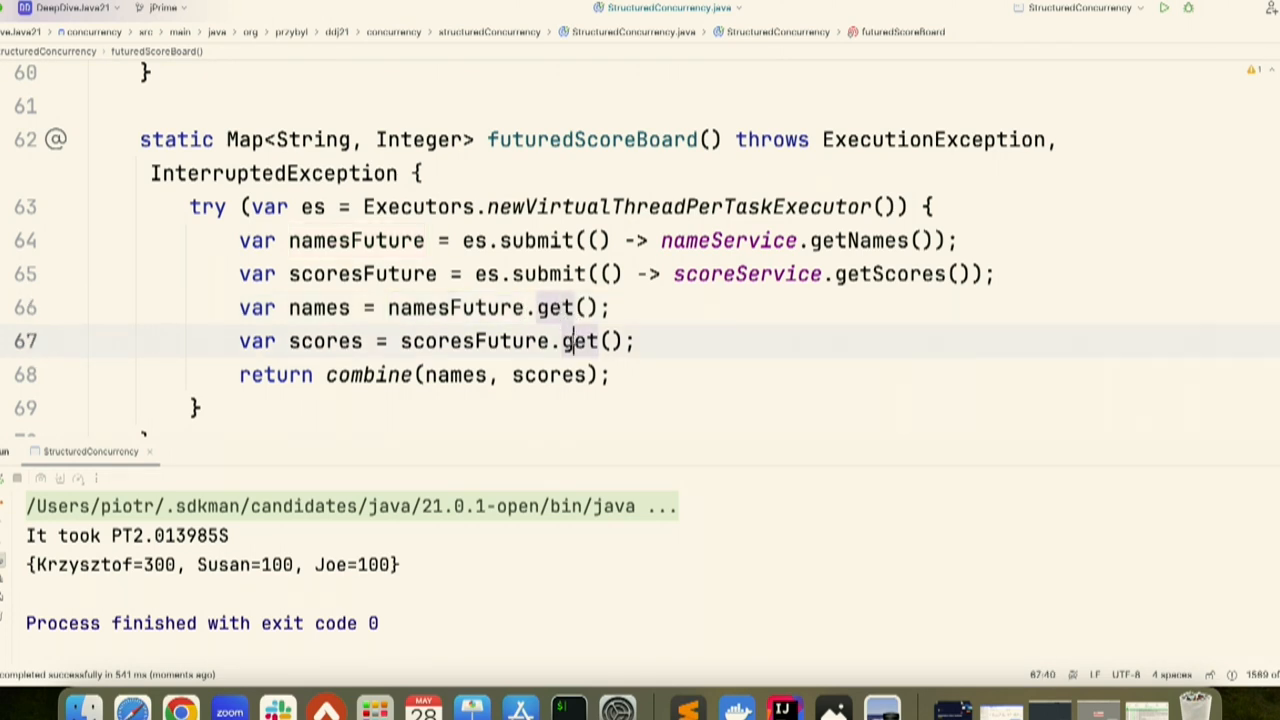
Rerun StructuredConcurrency, now finishing in about 1 second with the same scores.
{"action": "left_click", "coordinate": [368, 374]}
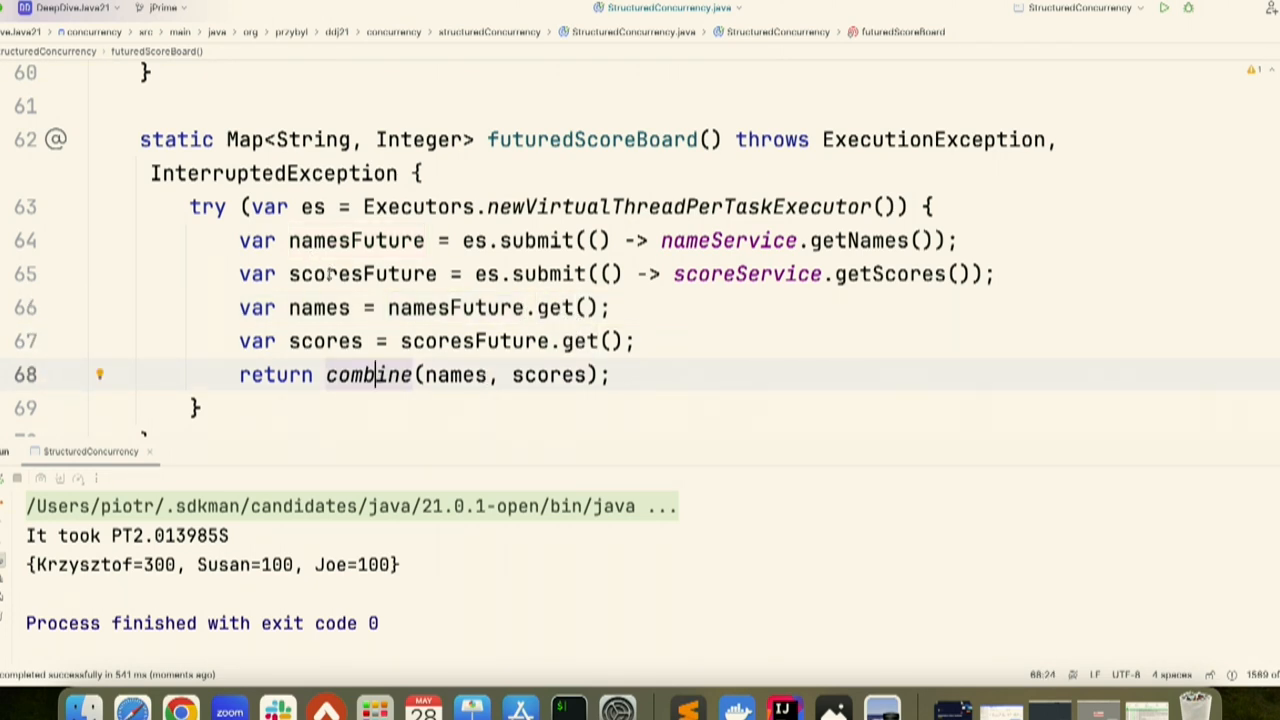
{"action": "mouse_move", "coordinate": [336, 276]}
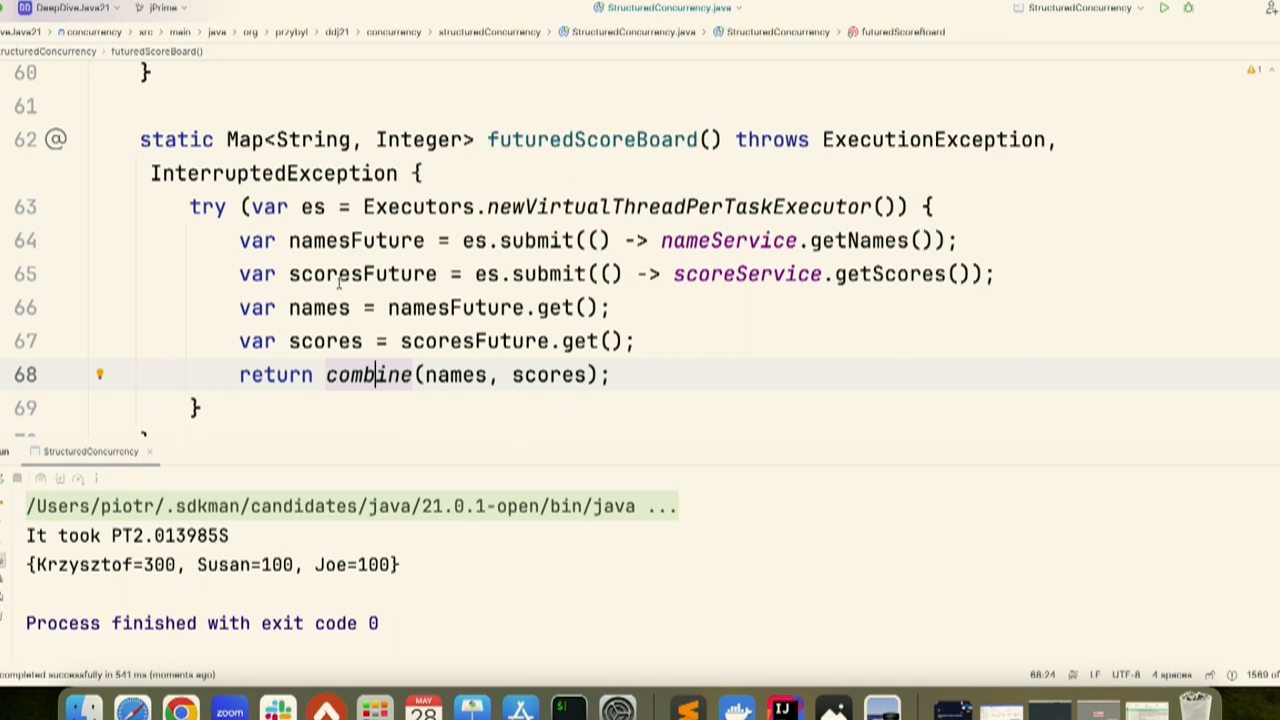
{"action": "left_click", "coordinate": [1164, 8]}
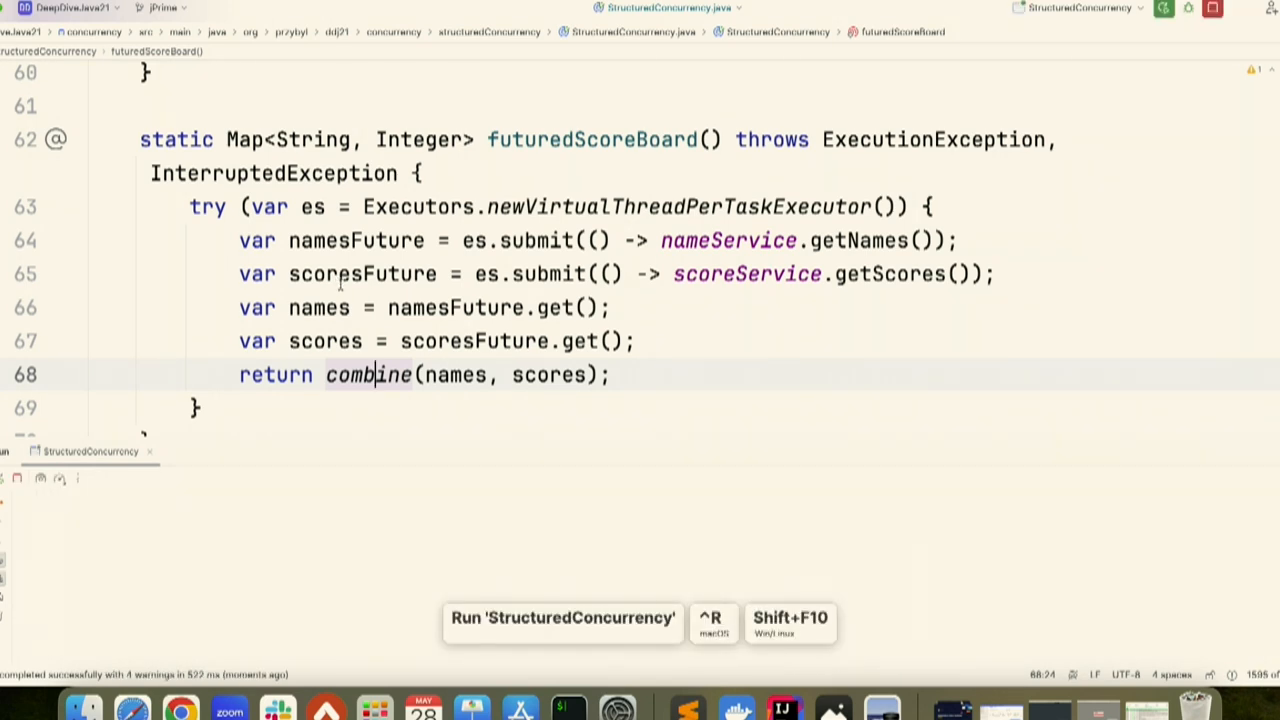
{"action": "left_click", "coordinate": [1164, 8]}
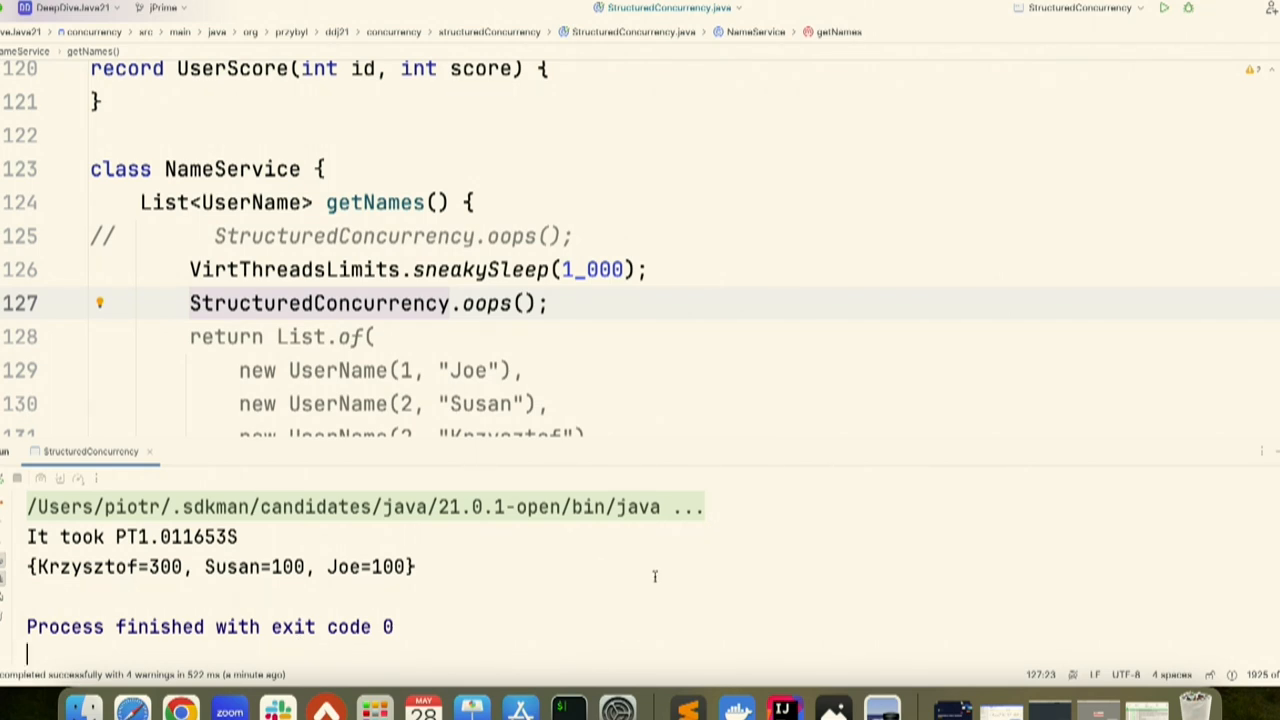
{"action": "mouse_move", "coordinate": [616, 708]}
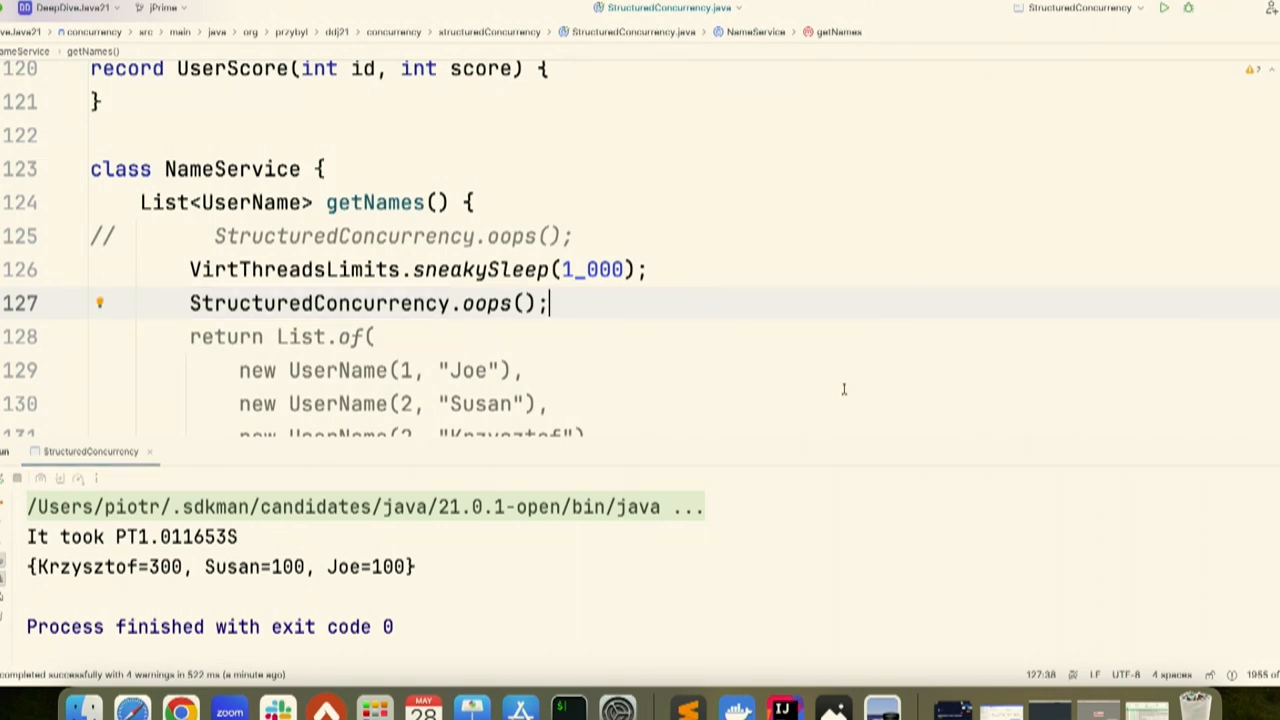
{"action": "mouse_move", "coordinate": [820, 340]}
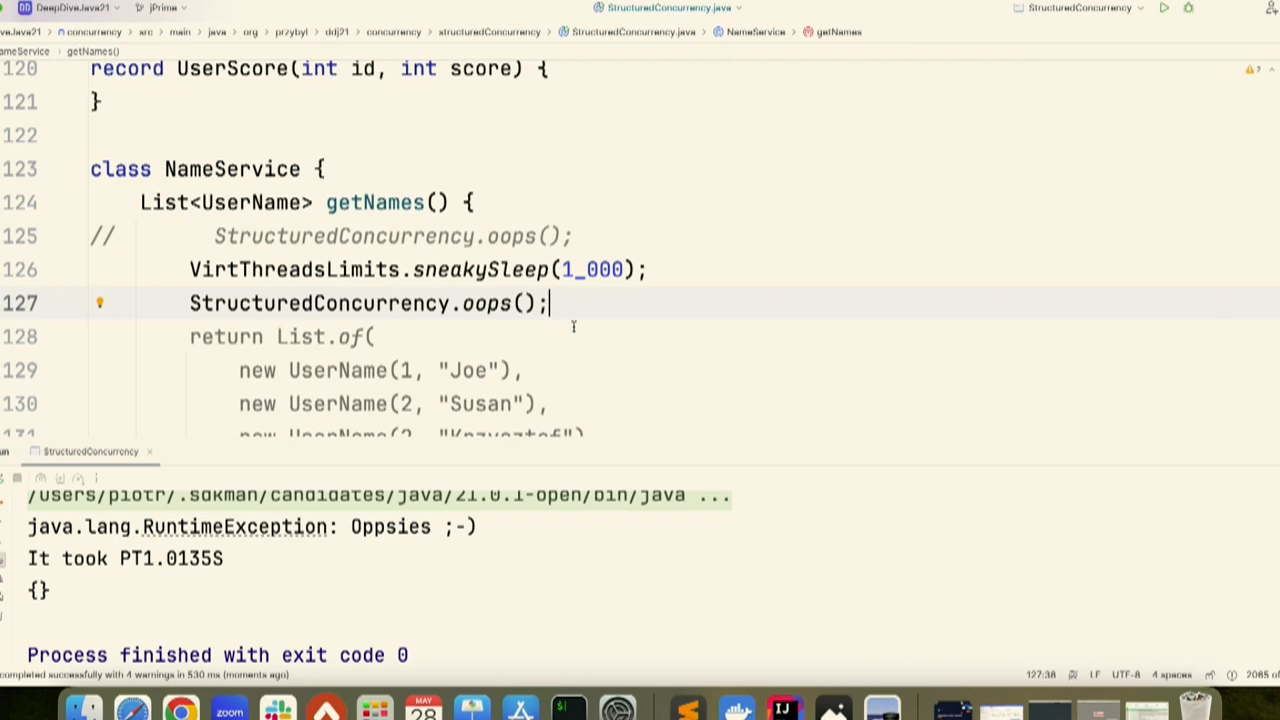
Toggle the oops() call in getNames with Cmd+/ so the run throws Oppsies after about 1 second.
{"action": "key", "text": "cmd+/"}
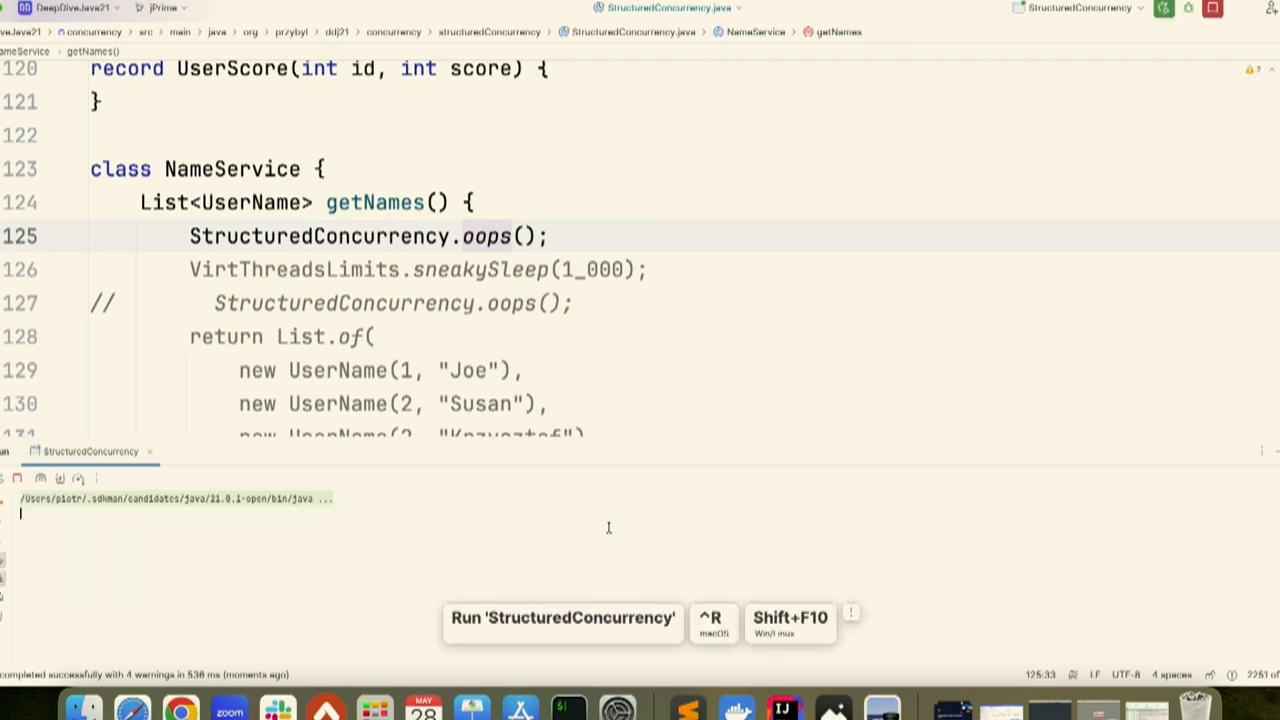
{"action": "left_click", "coordinate": [562, 616]}
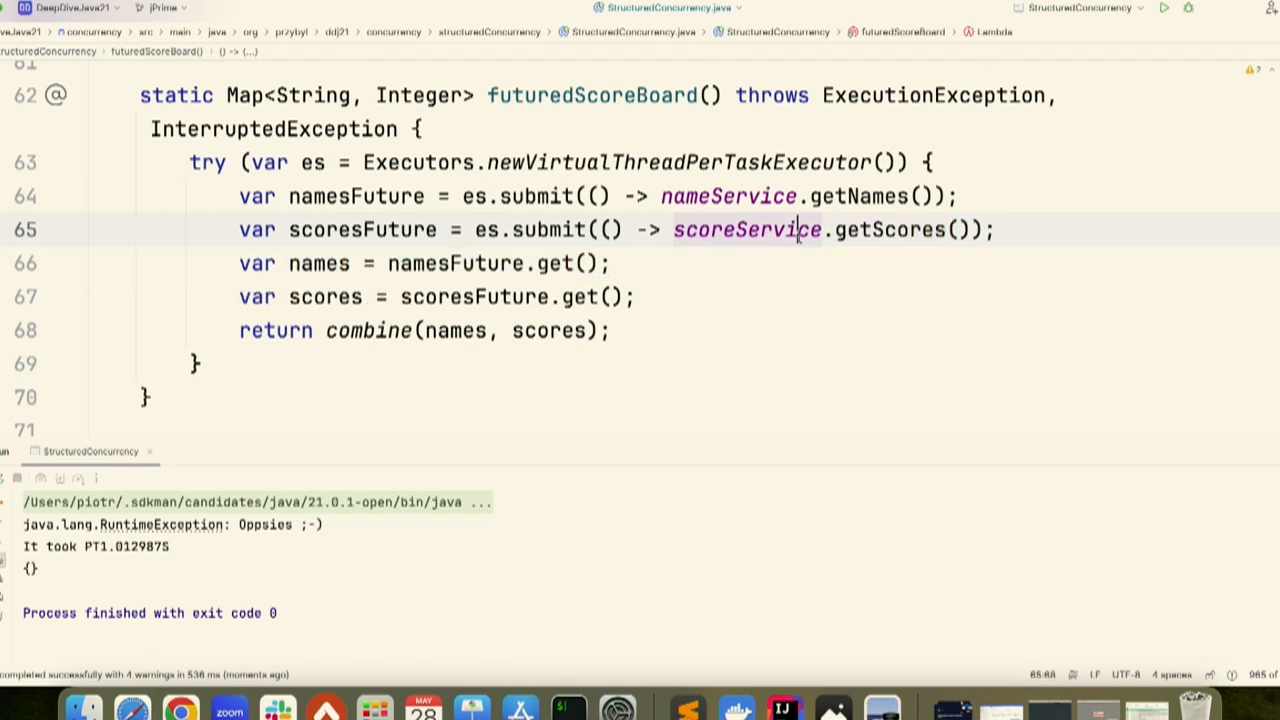
Navigate from futuredScoreBoard toward the structuredScoreBoard method using StructuredTaskScope.
{"action": "left_click", "coordinate": [836, 196]}
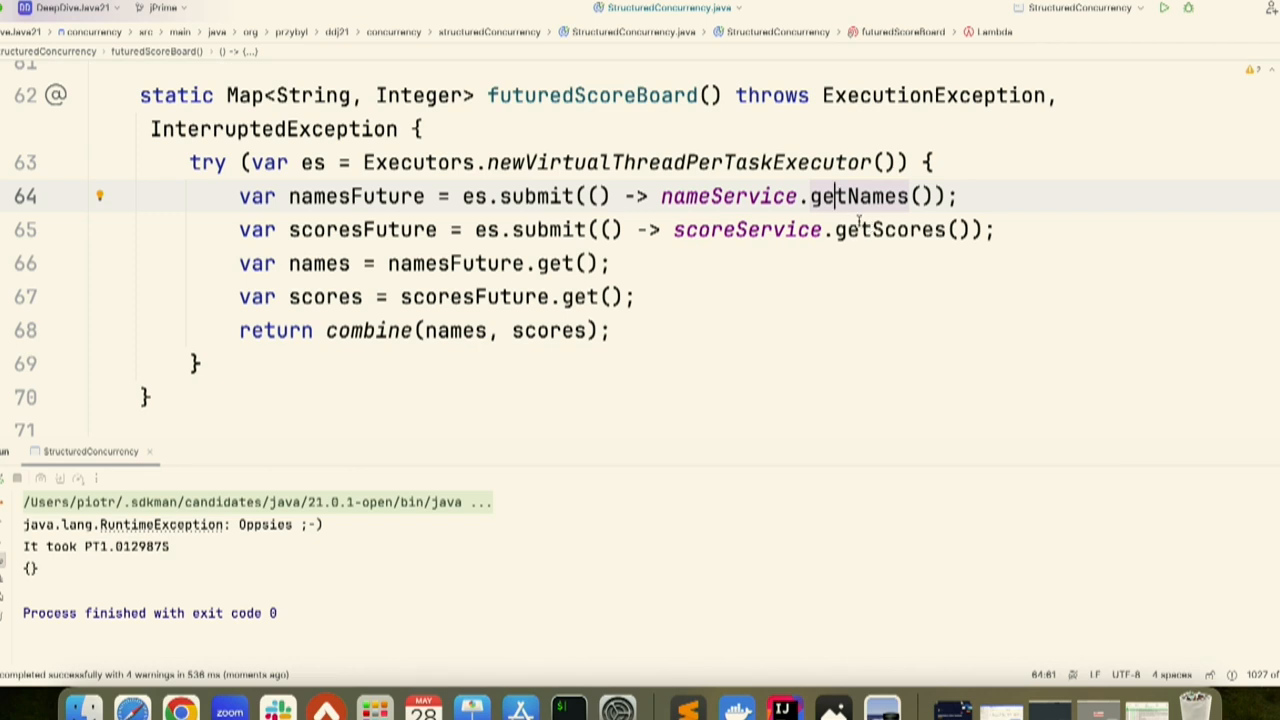
{"action": "mouse_move", "coordinate": [884, 270]}
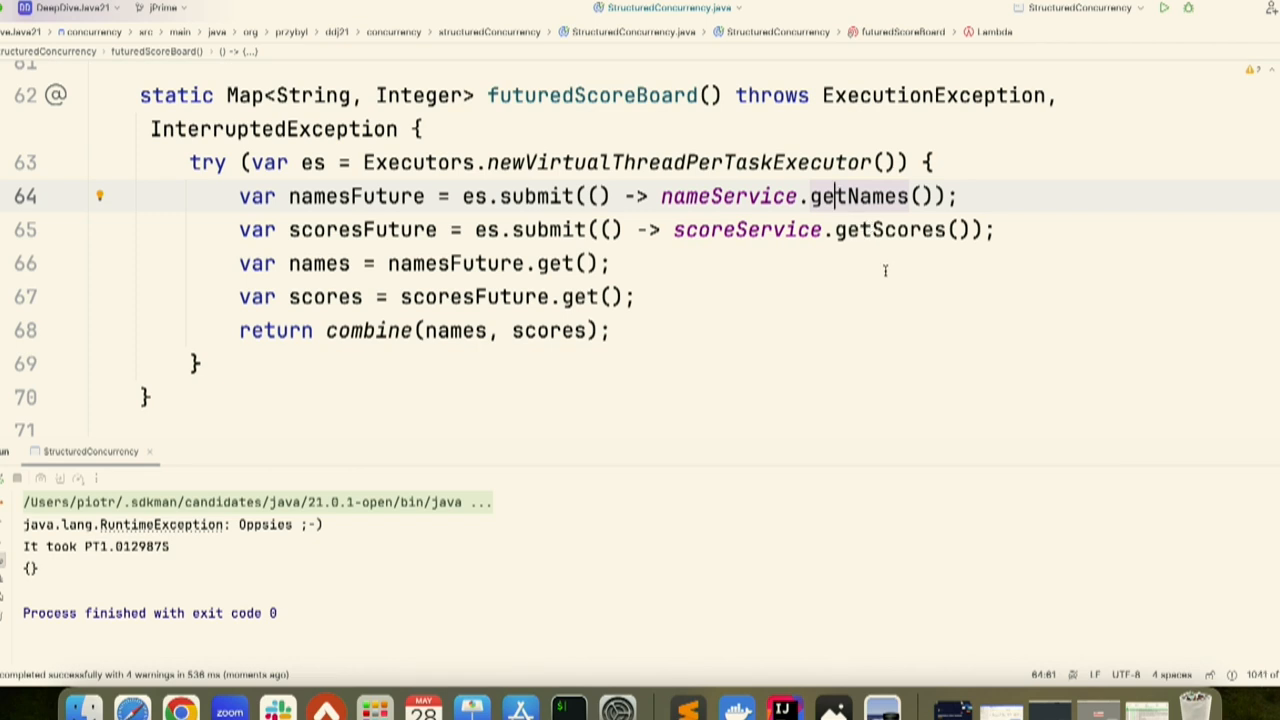
{"action": "mouse_move", "coordinate": [876, 288]}
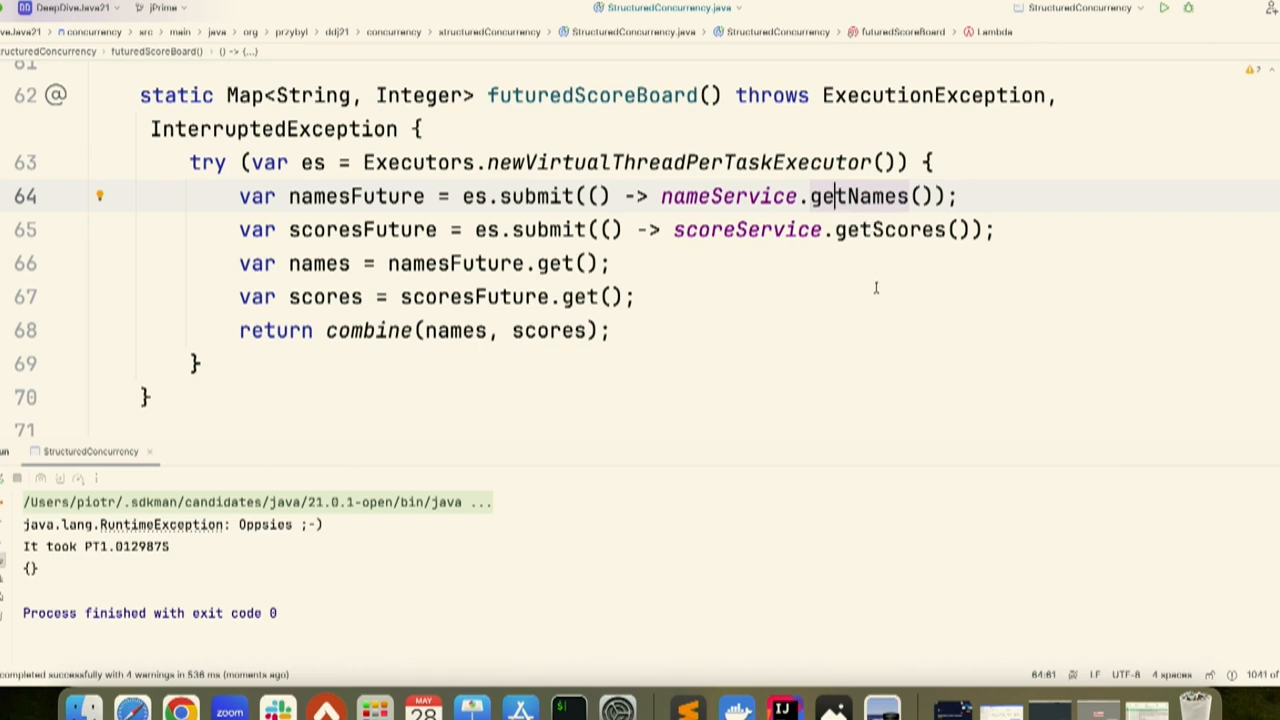
{"action": "mouse_move", "coordinate": [876, 292]}
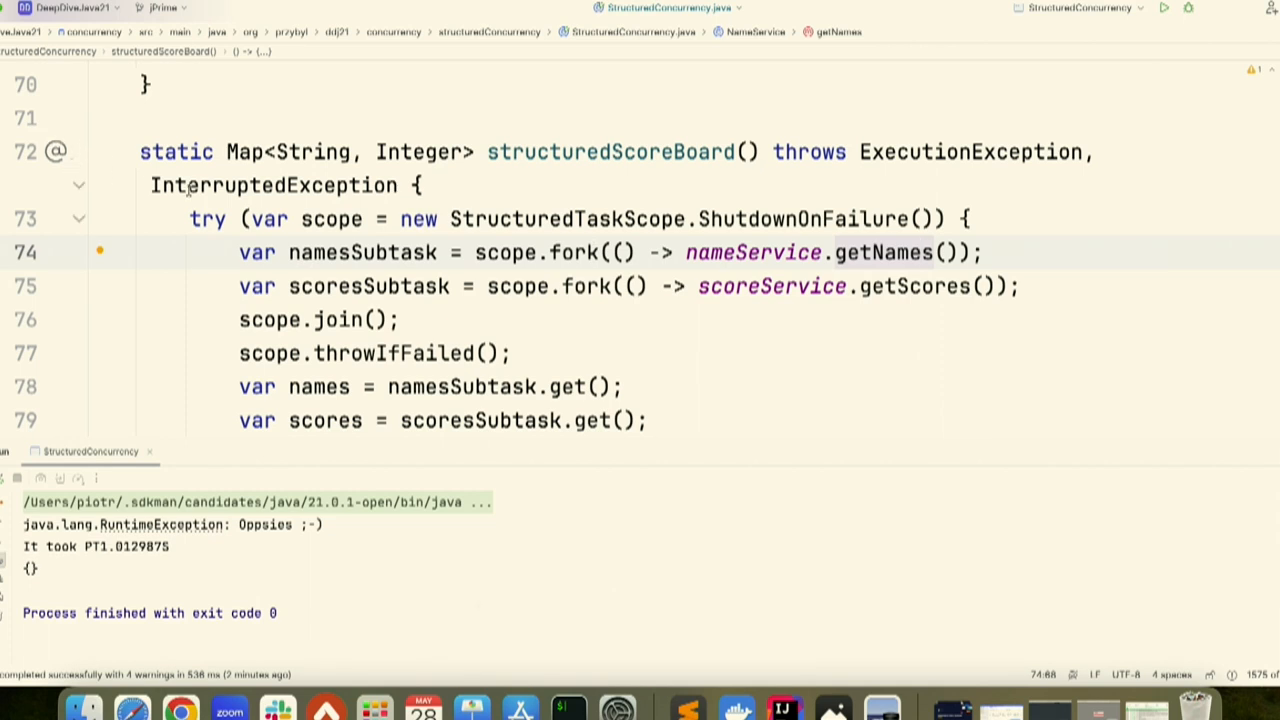
Rerun the structured scoreboard, which now throws Oppsies in about 0.005 seconds.
{"action": "left_click", "coordinate": [332, 218]}
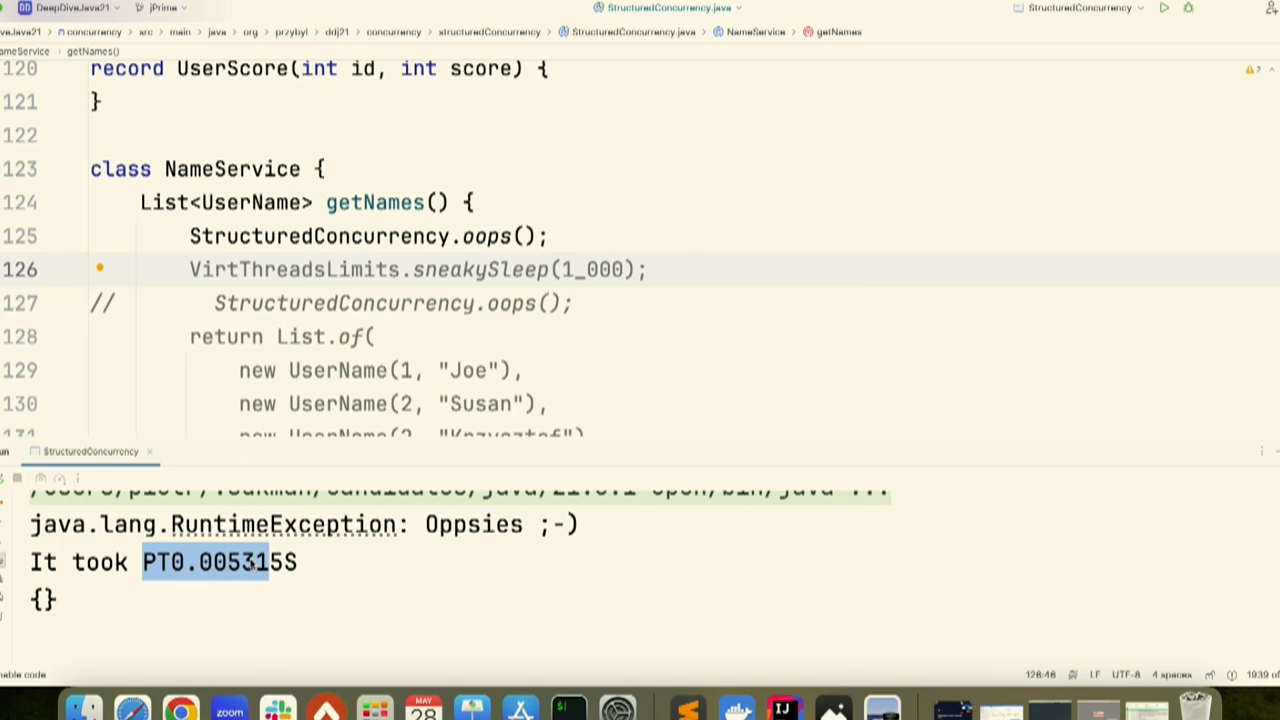
{"action": "mouse_move", "coordinate": [422, 708]}
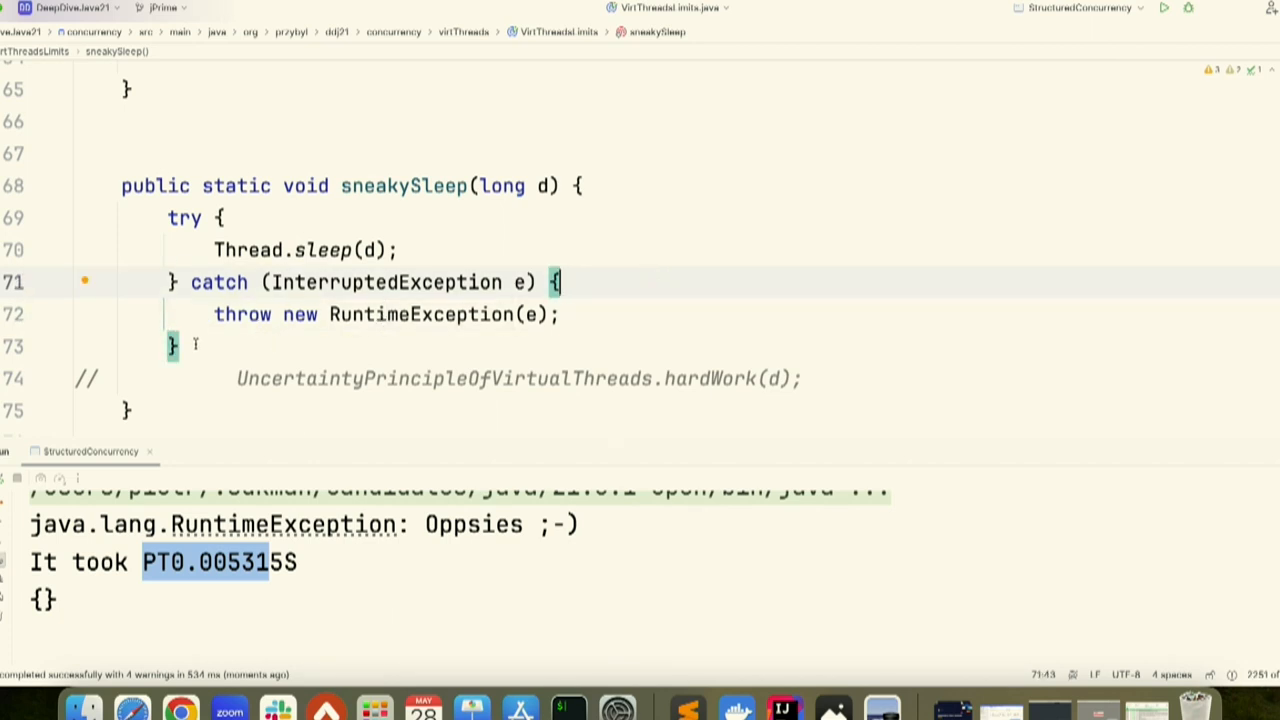
Comment out sneakySleep's try/catch sleep so it calls hardWork, then rerun.
{"action": "key", "text": "cmd+/"}
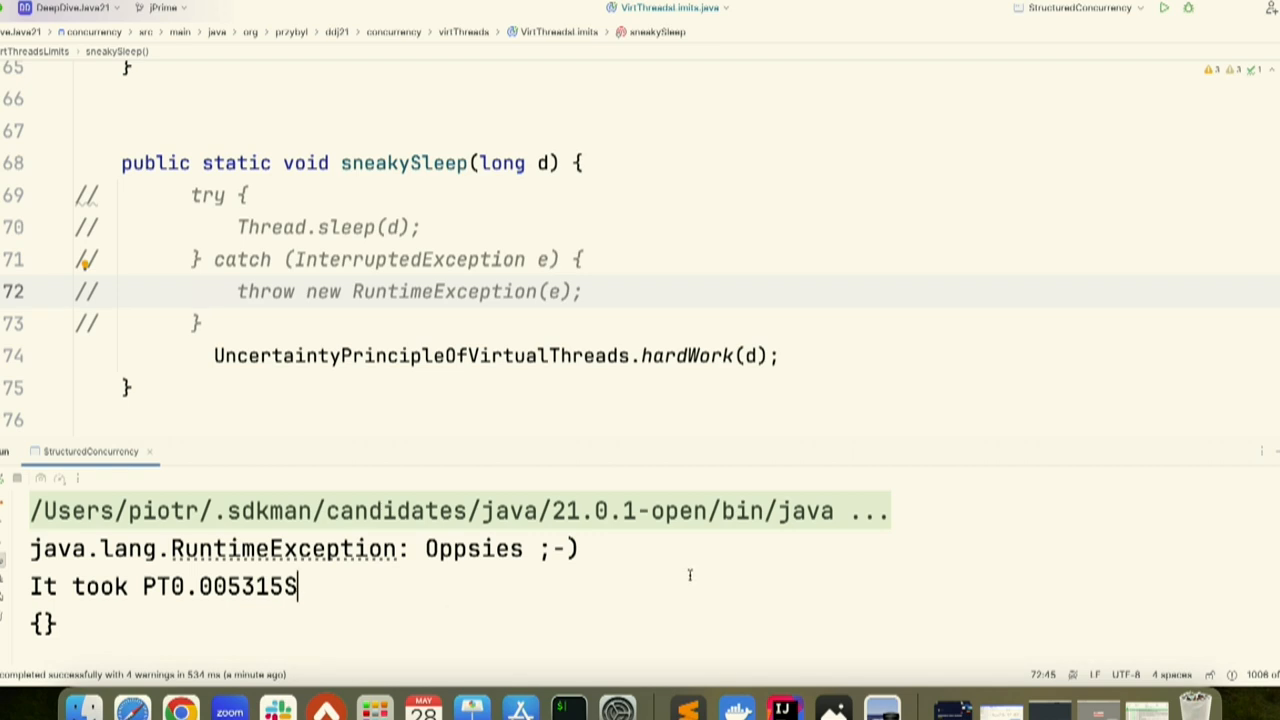
{"action": "left_click", "coordinate": [1164, 8]}
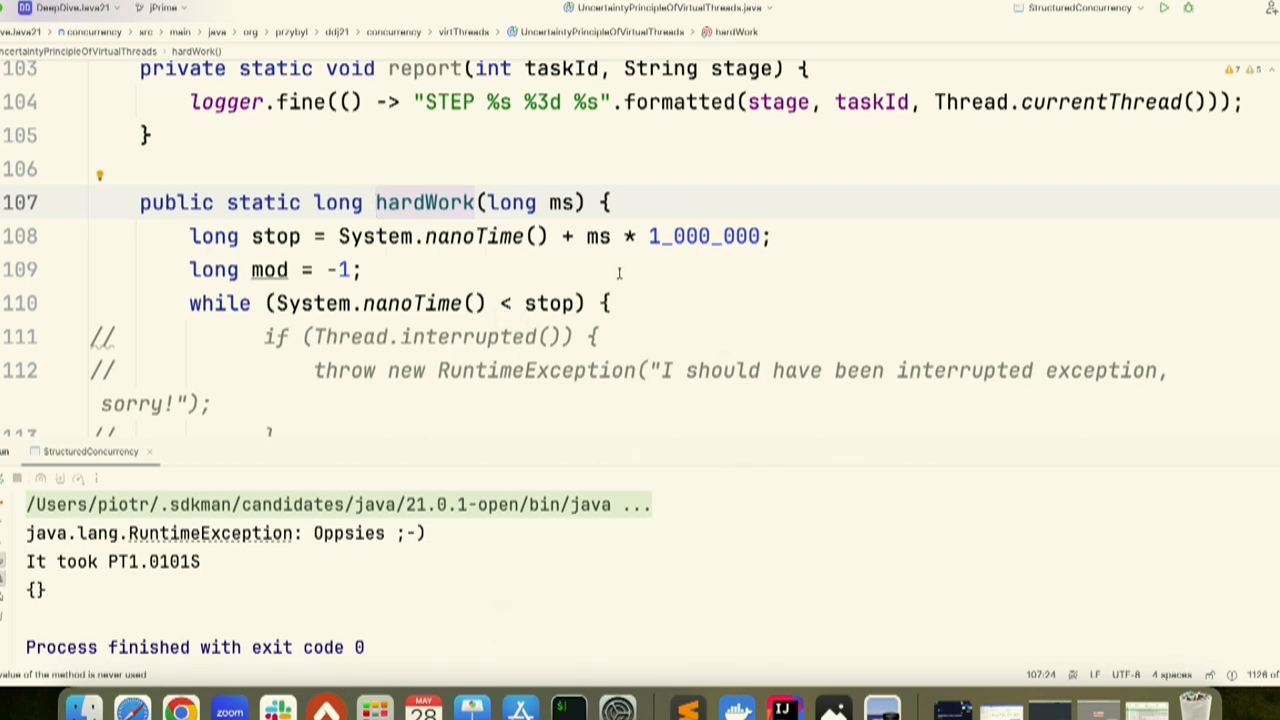
{"action": "mouse_move", "coordinate": [616, 272]}
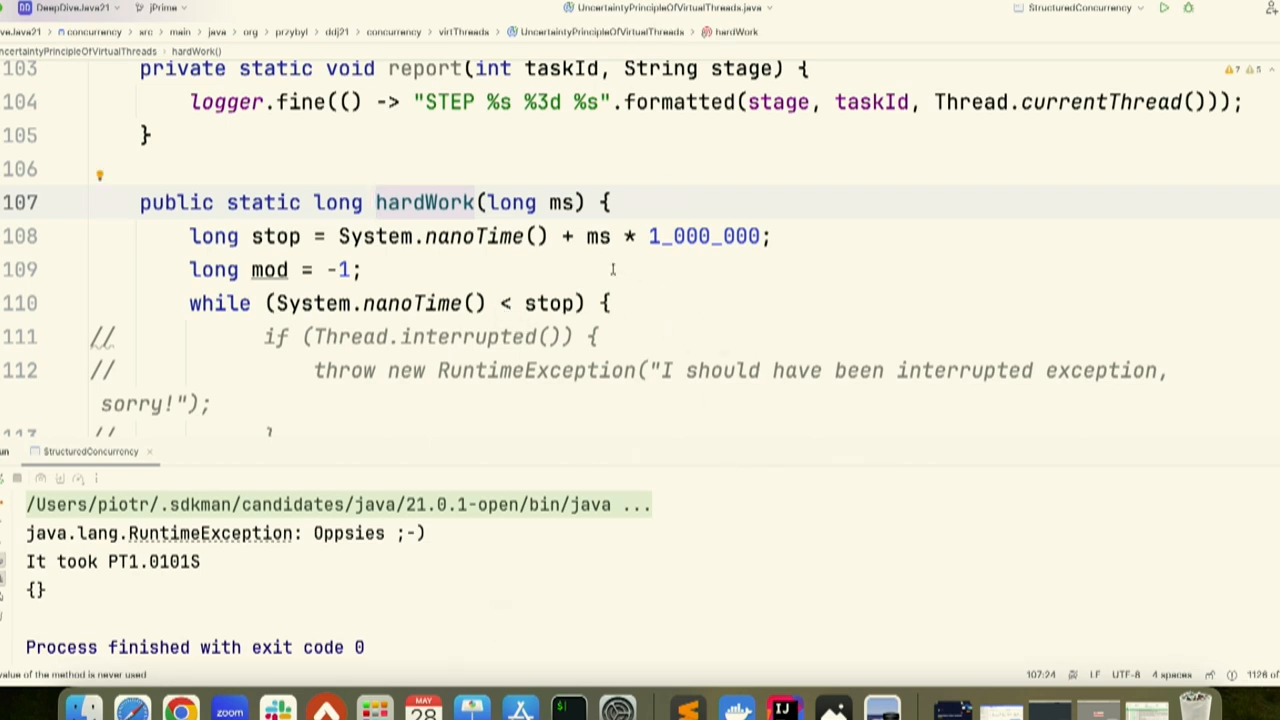
{"action": "mouse_move", "coordinate": [652, 316]}
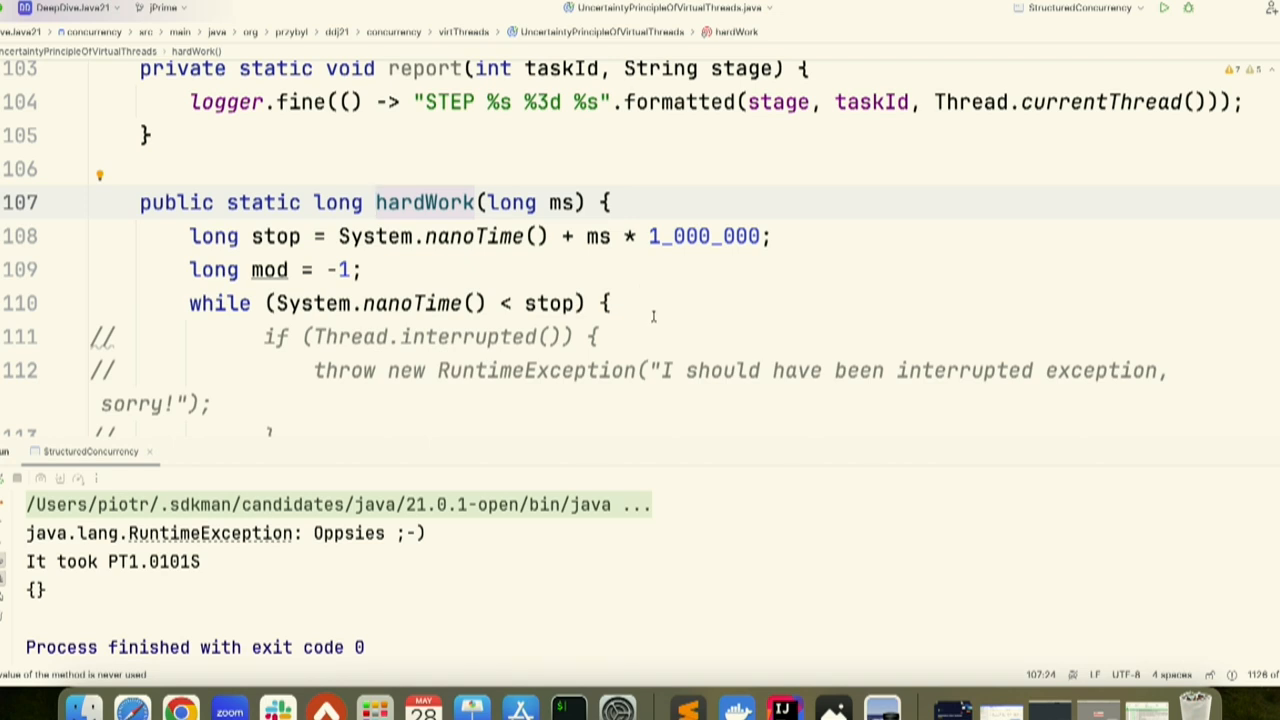
{"action": "mouse_move", "coordinate": [672, 362]}
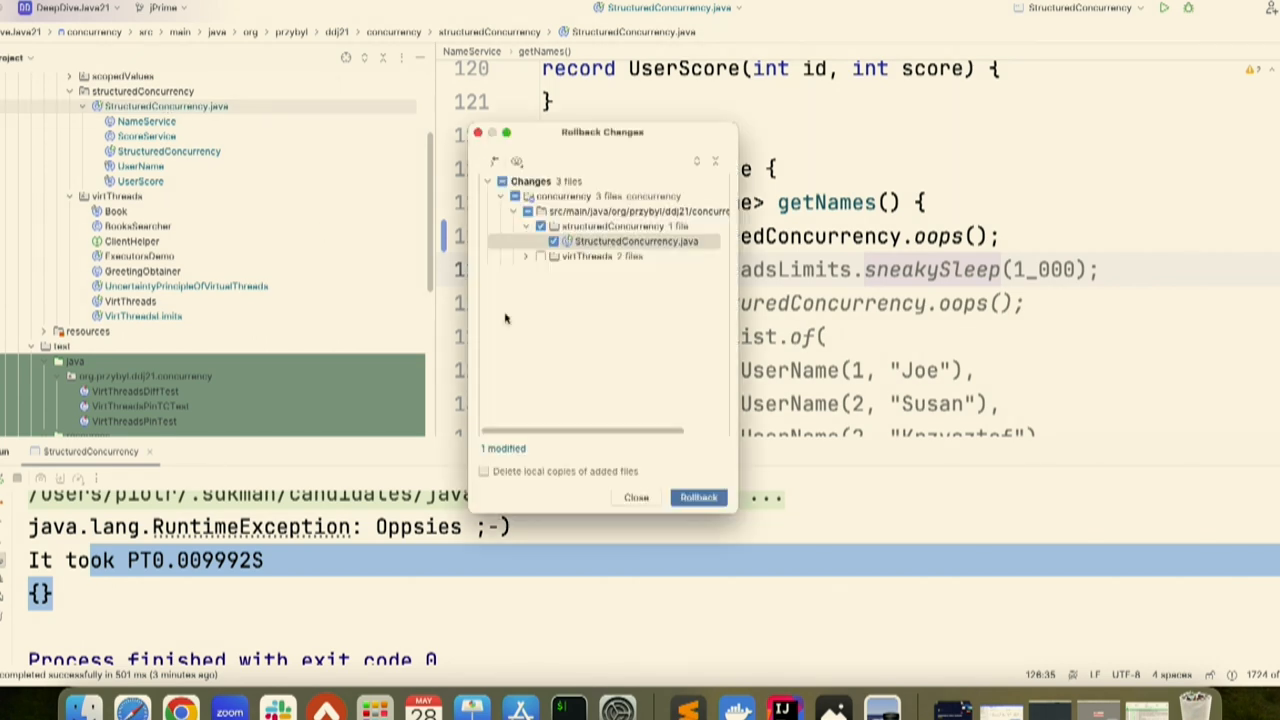
{"action": "left_click", "coordinate": [636, 496]}
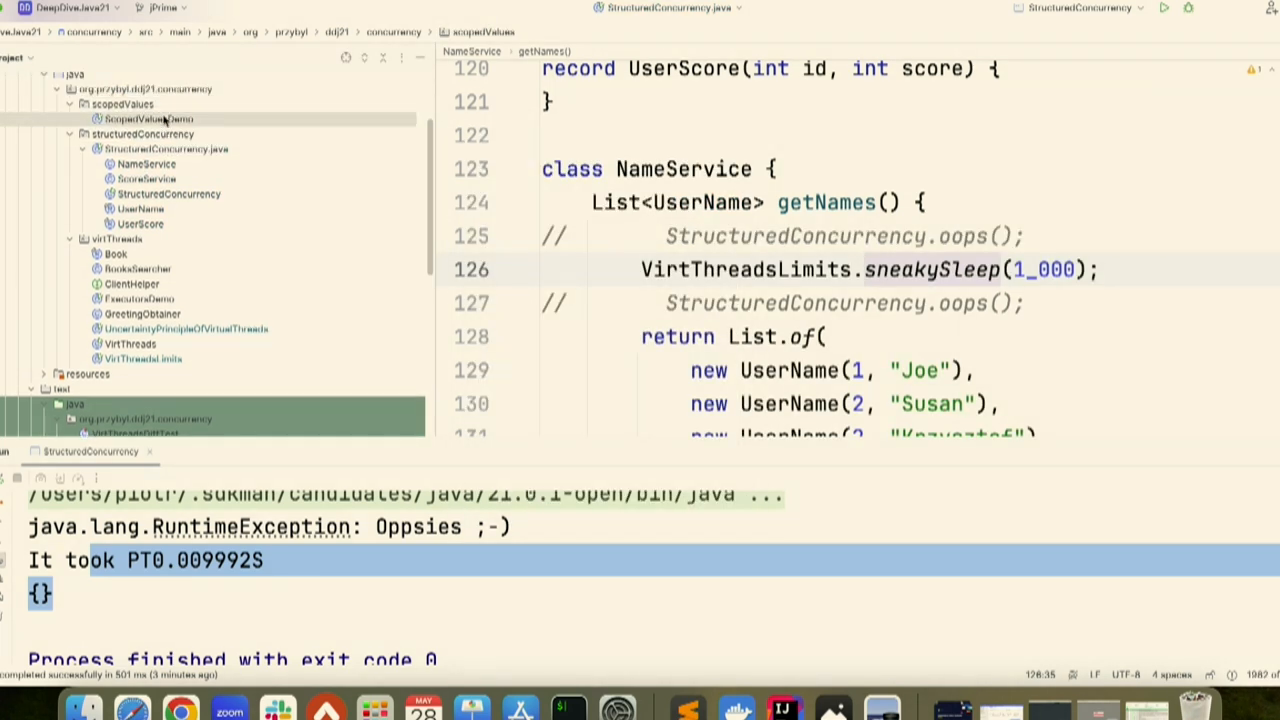
{"action": "double_click", "coordinate": [144, 120]}
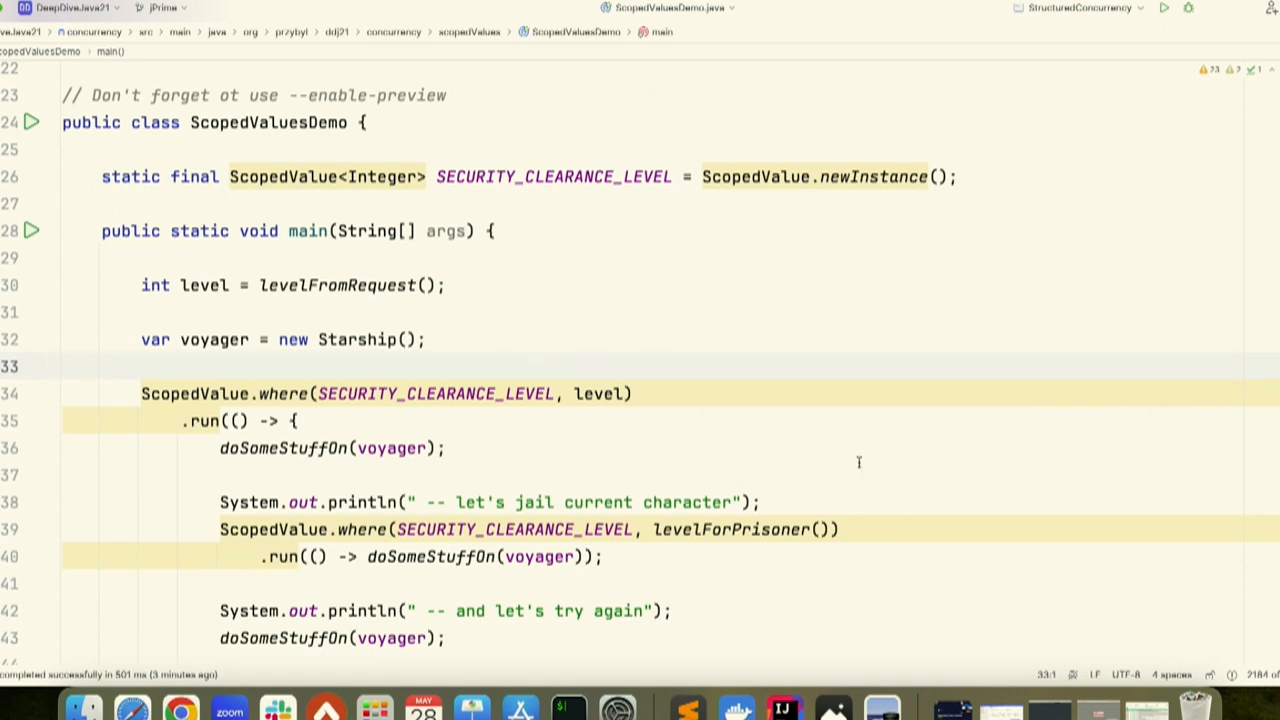
{"action": "mouse_move", "coordinate": [878, 470]}
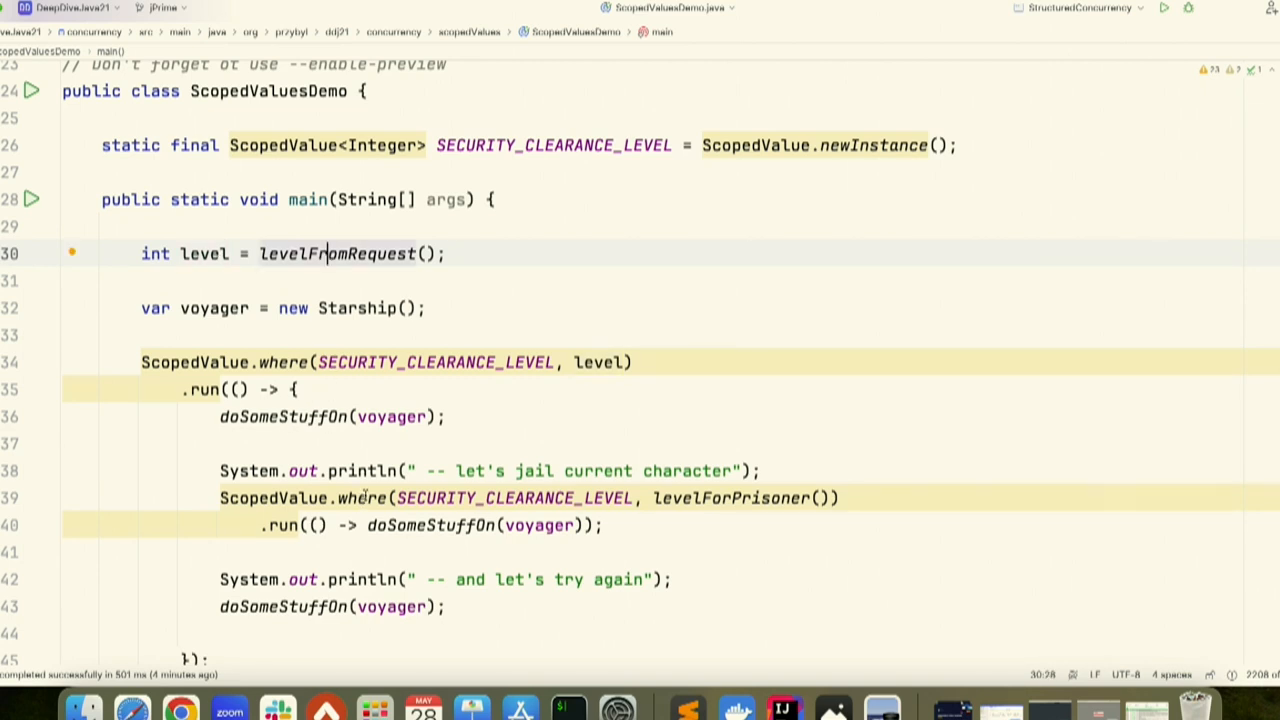
{"action": "mouse_move", "coordinate": [524, 444]}
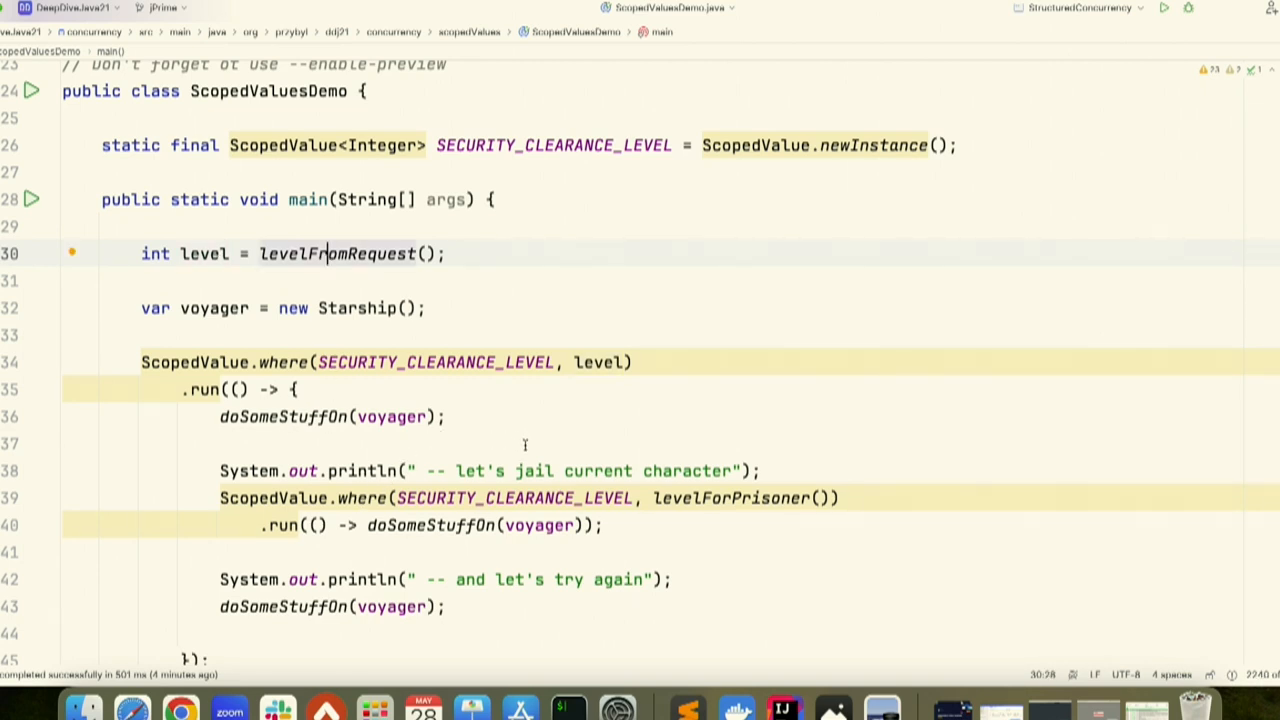
{"action": "mouse_move", "coordinate": [210, 308]}
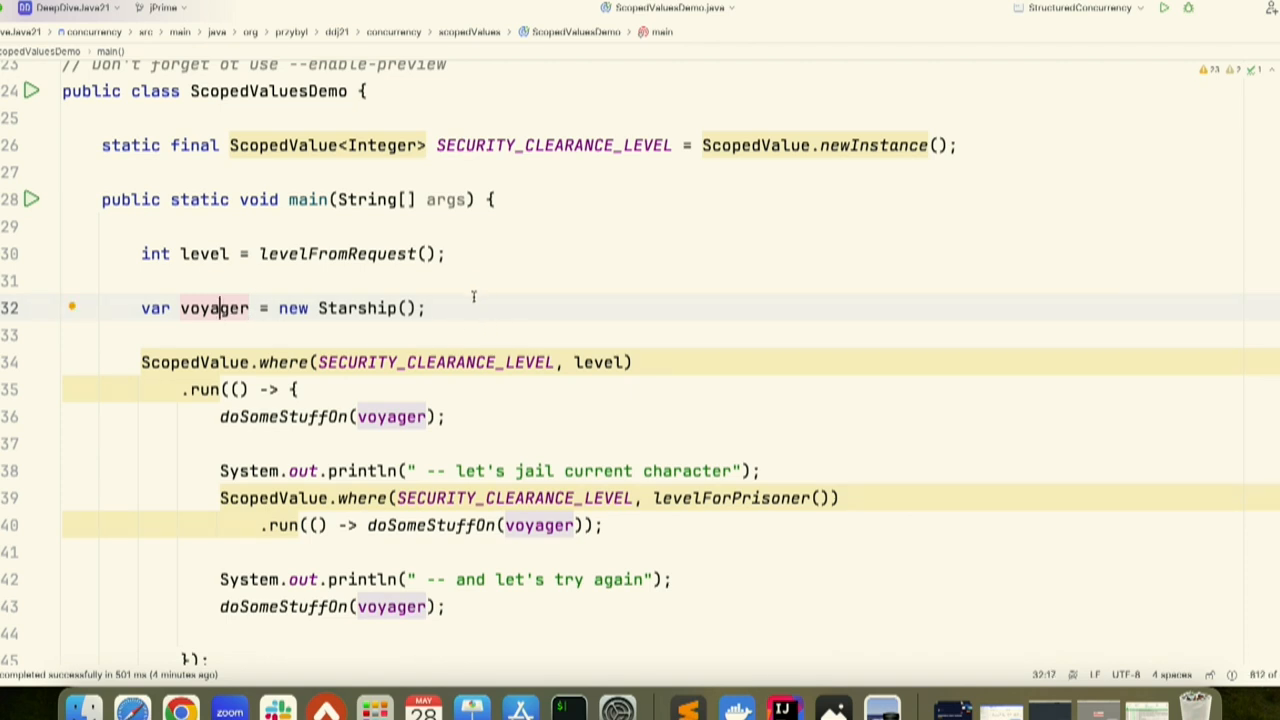
{"action": "mouse_move", "coordinate": [520, 336]}
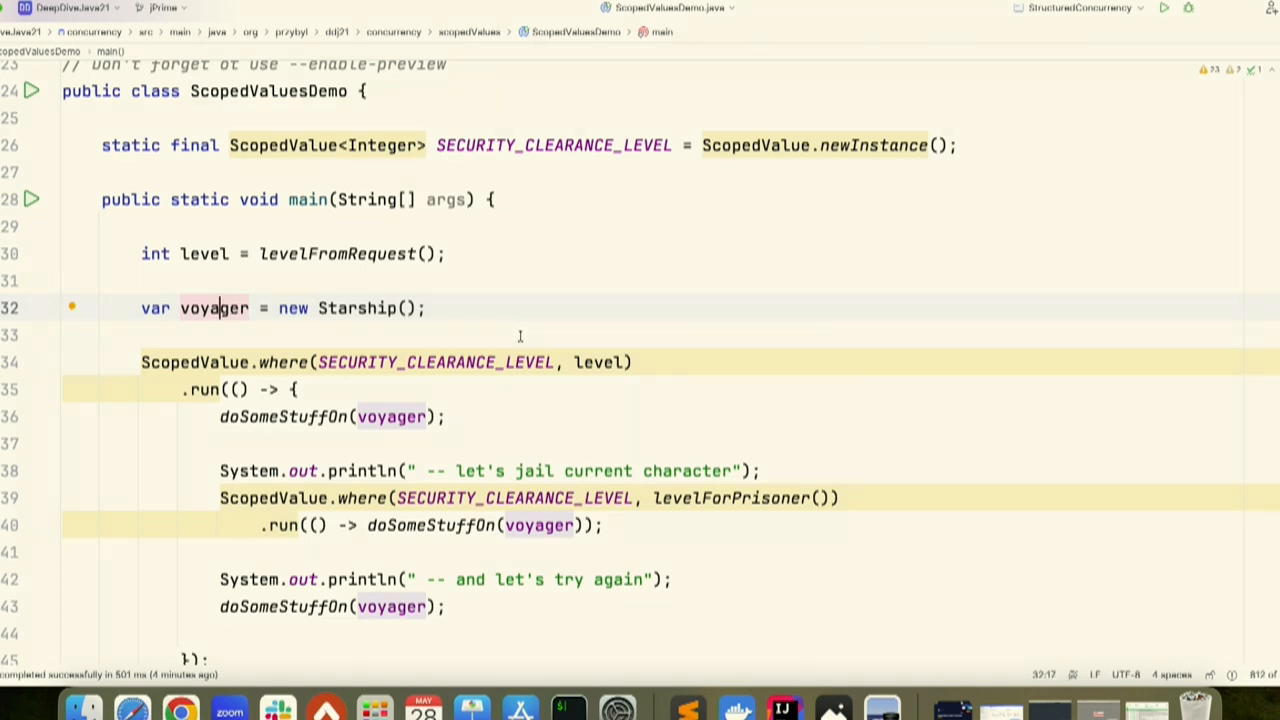
{"action": "mouse_move", "coordinate": [538, 374]}
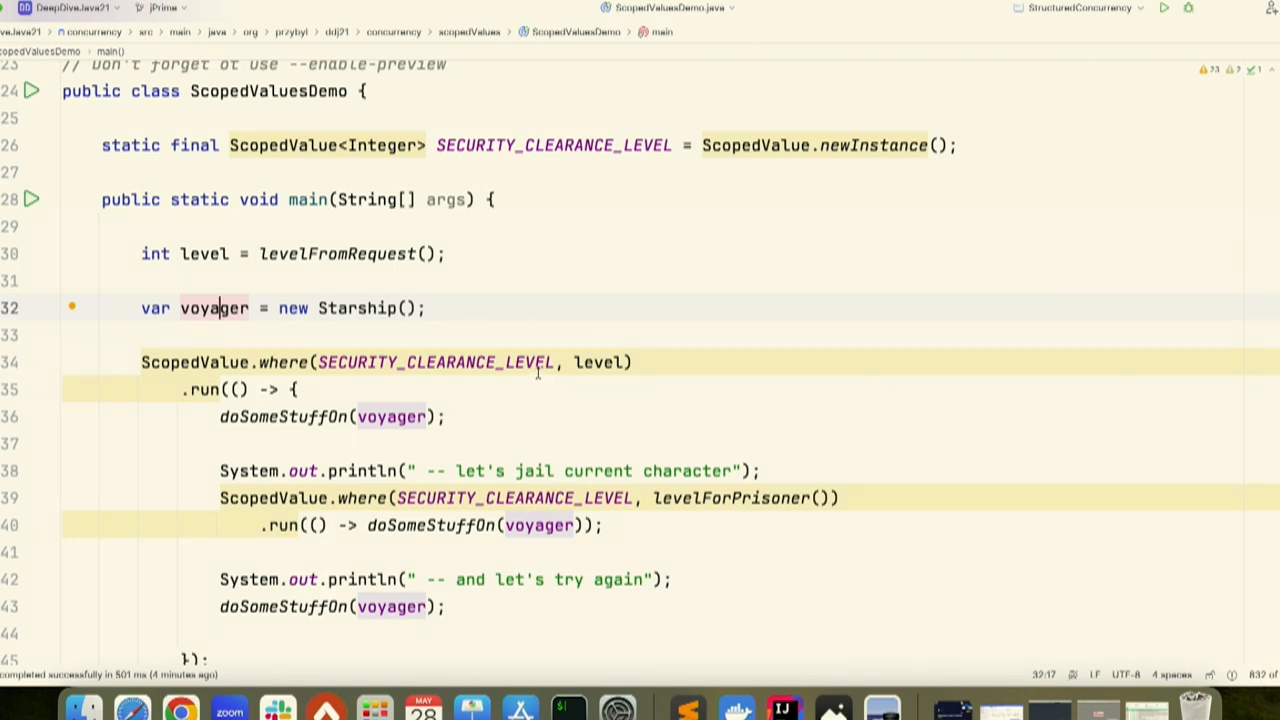
{"action": "mouse_move", "coordinate": [556, 388]}
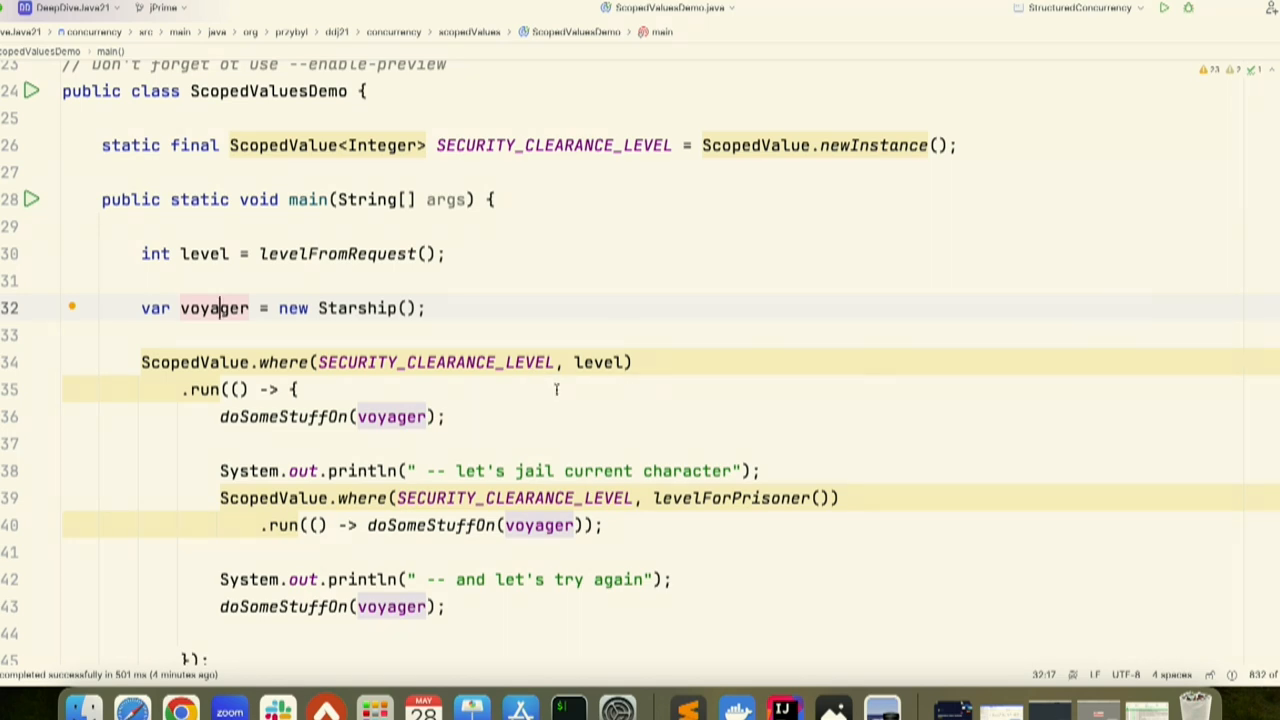
{"action": "mouse_move", "coordinate": [644, 408]}
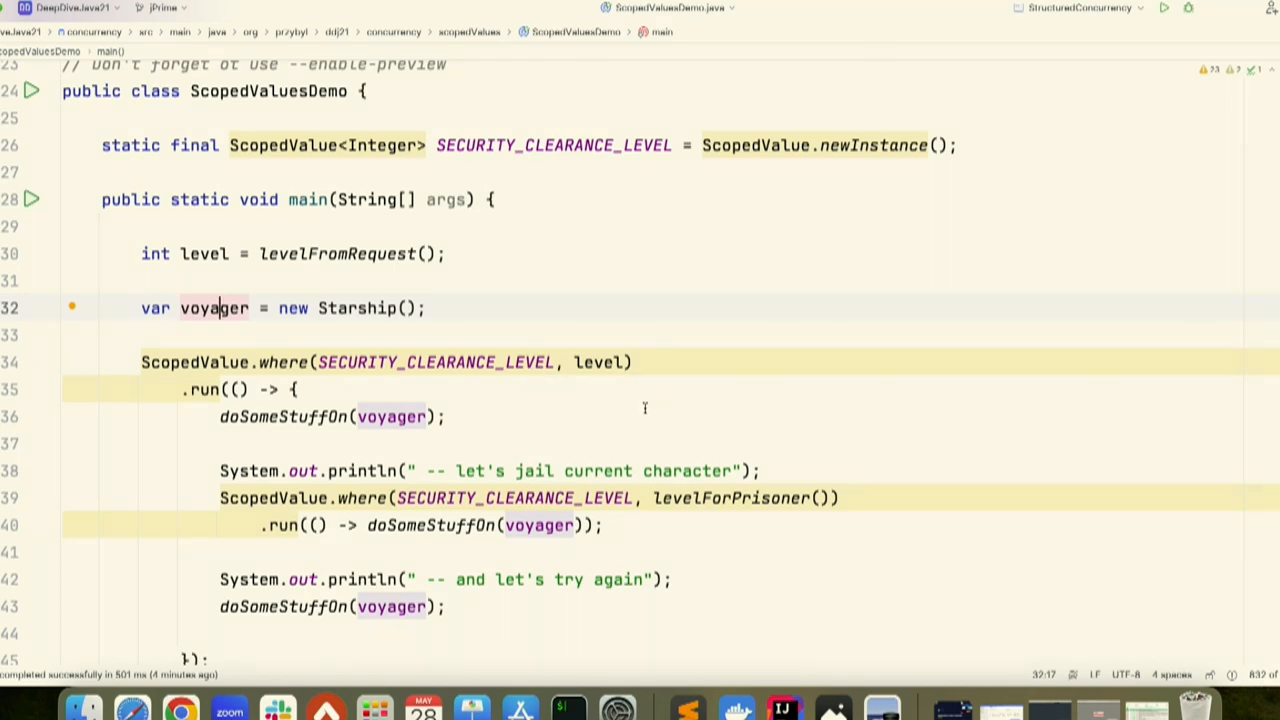
{"action": "mouse_move", "coordinate": [502, 360]}
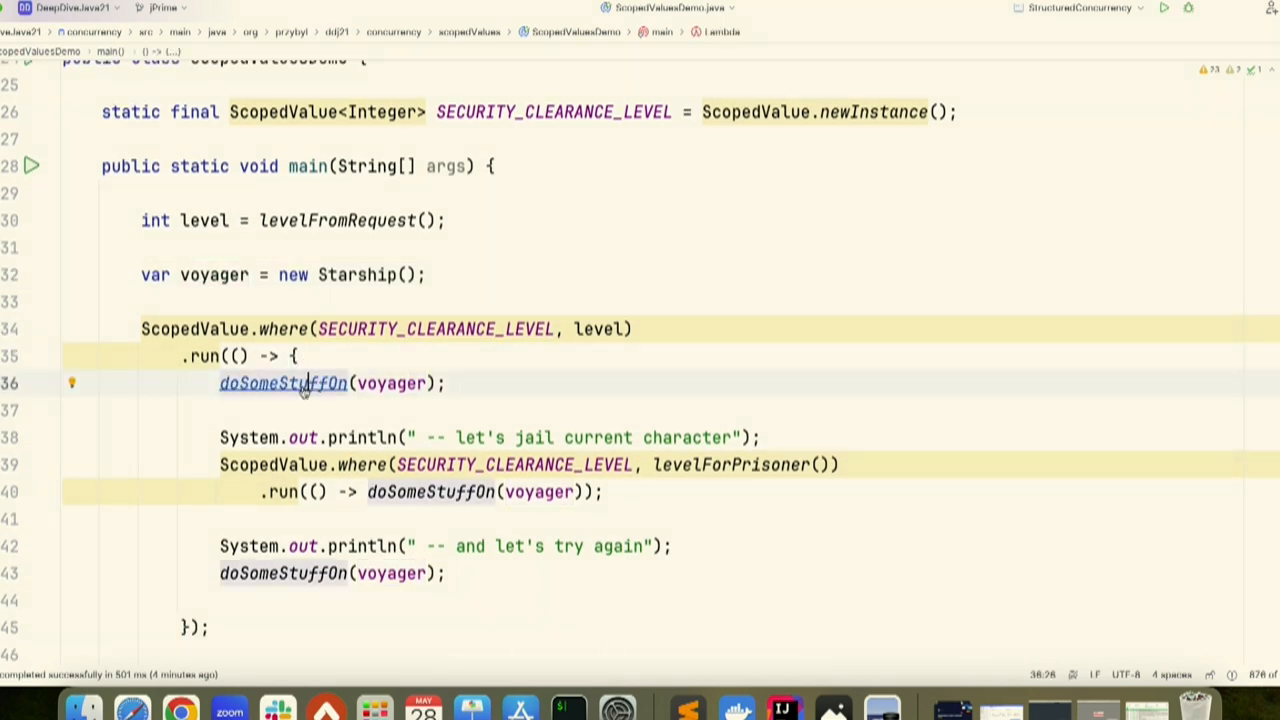
{"action": "left_click", "coordinate": [282, 384]}
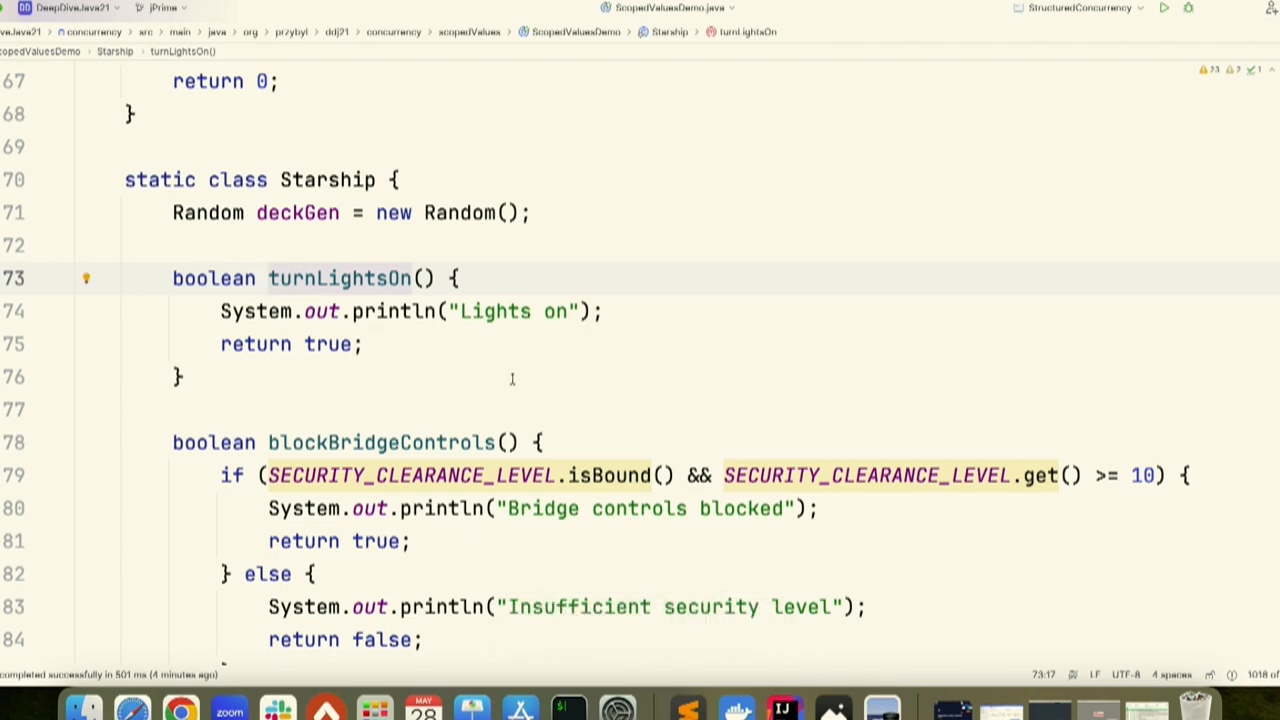
{"action": "mouse_move", "coordinate": [540, 338]}
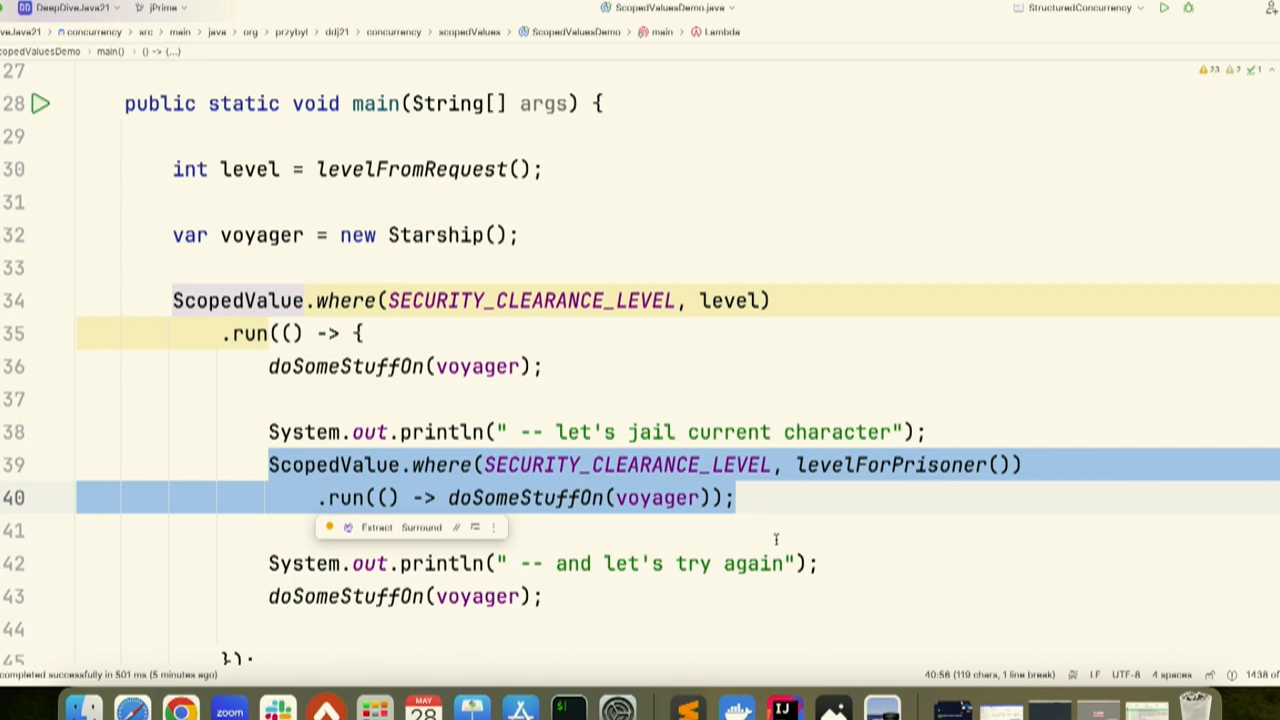
{"action": "mouse_move", "coordinate": [814, 482]}
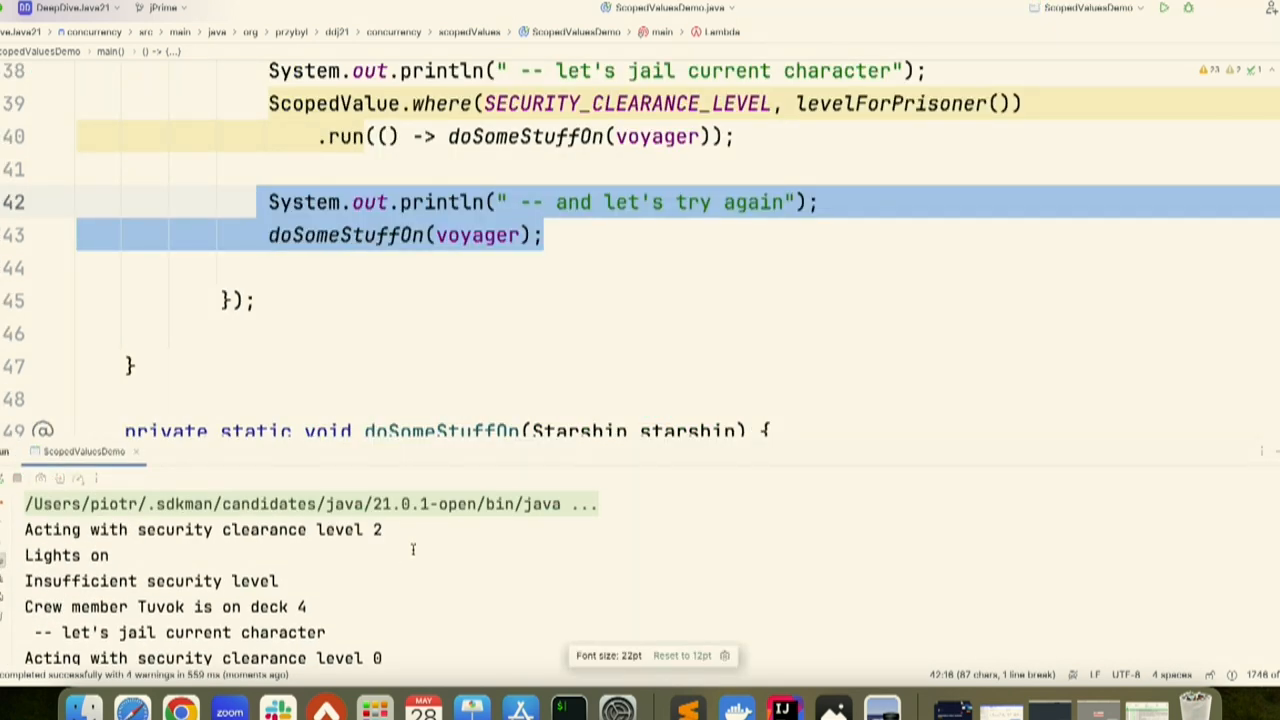
Highlight ScopedValuesDemo's clearance-level output and the Insufficient security level message.
{"action": "double_click", "coordinate": [348, 528]}
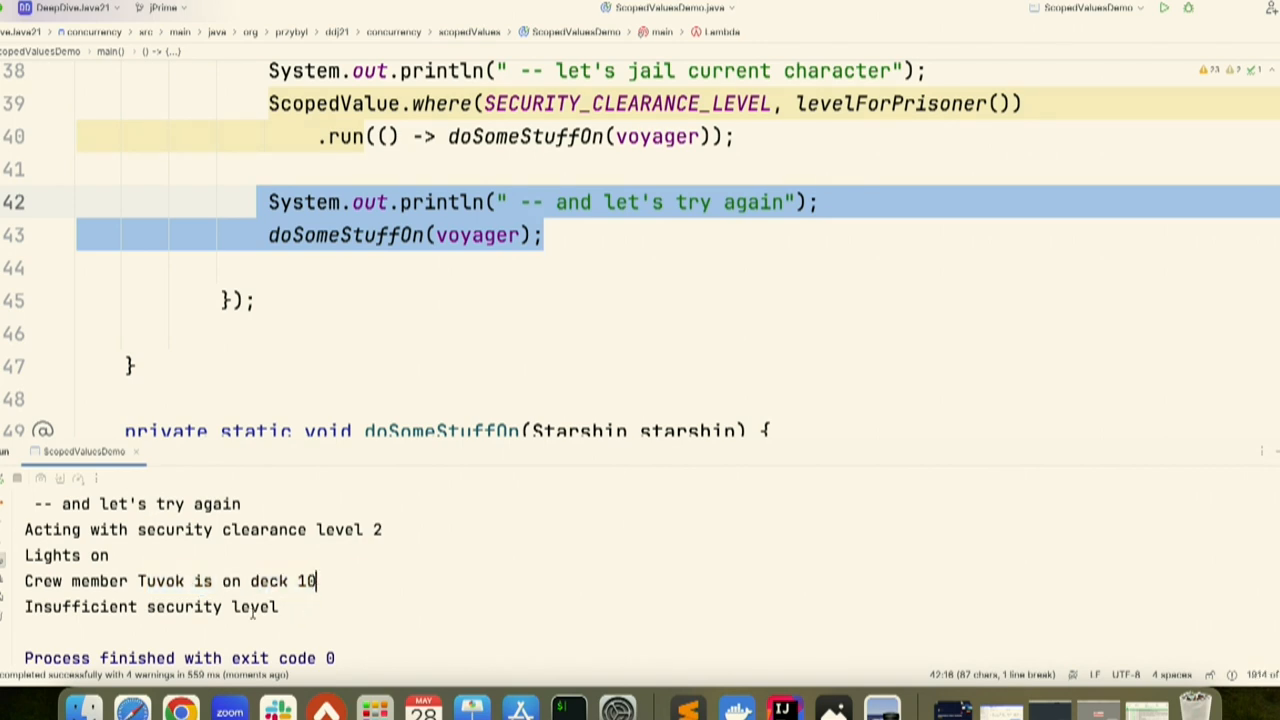
{"action": "double_click", "coordinate": [150, 606]}
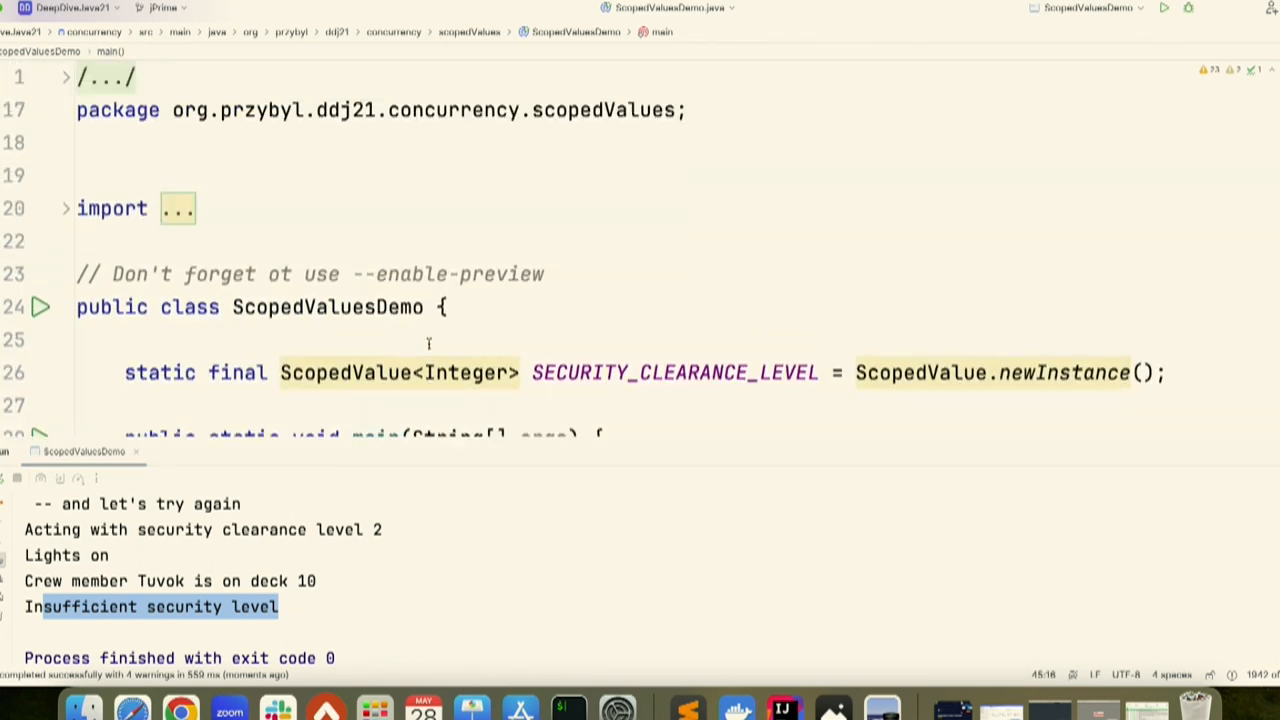
Apply the shelved 'Mutable scoped values' changelist so clearance becomes an AtomicInteger set to 50 in turnLightsOn.
{"action": "scroll", "scroll_direction": "down", "scroll_amount": 3}
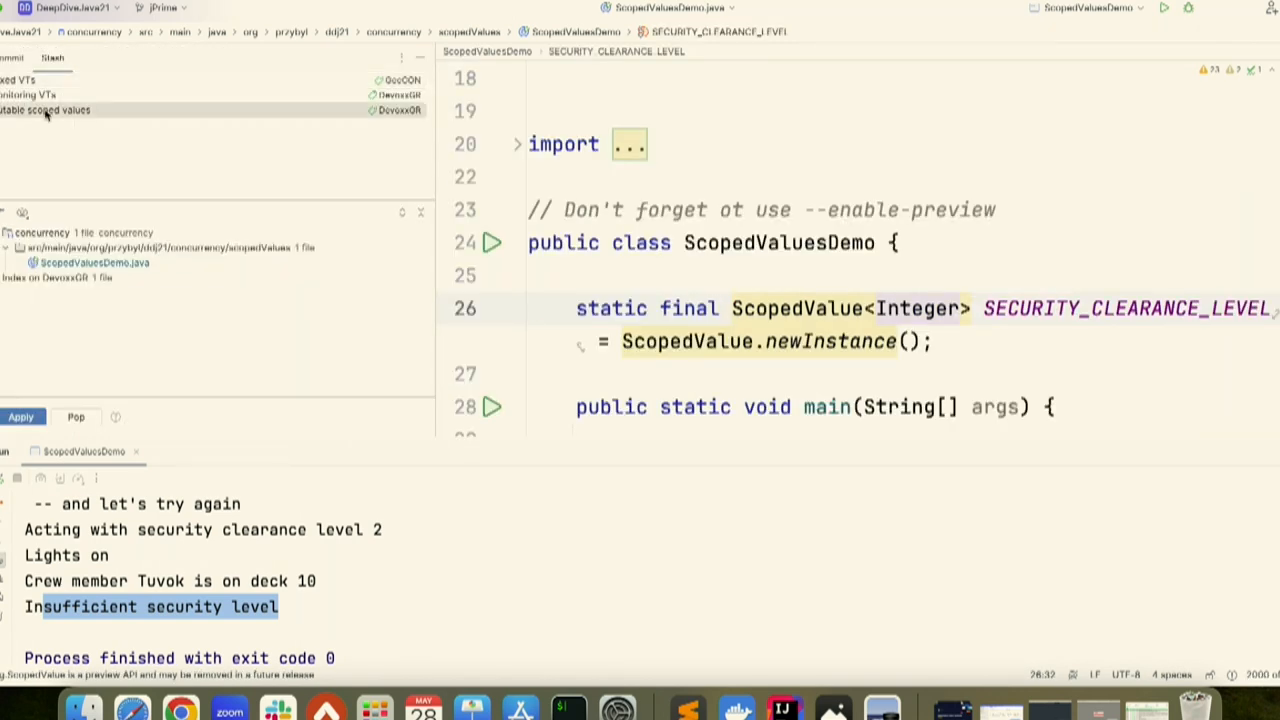
{"action": "left_click", "coordinate": [20, 418]}
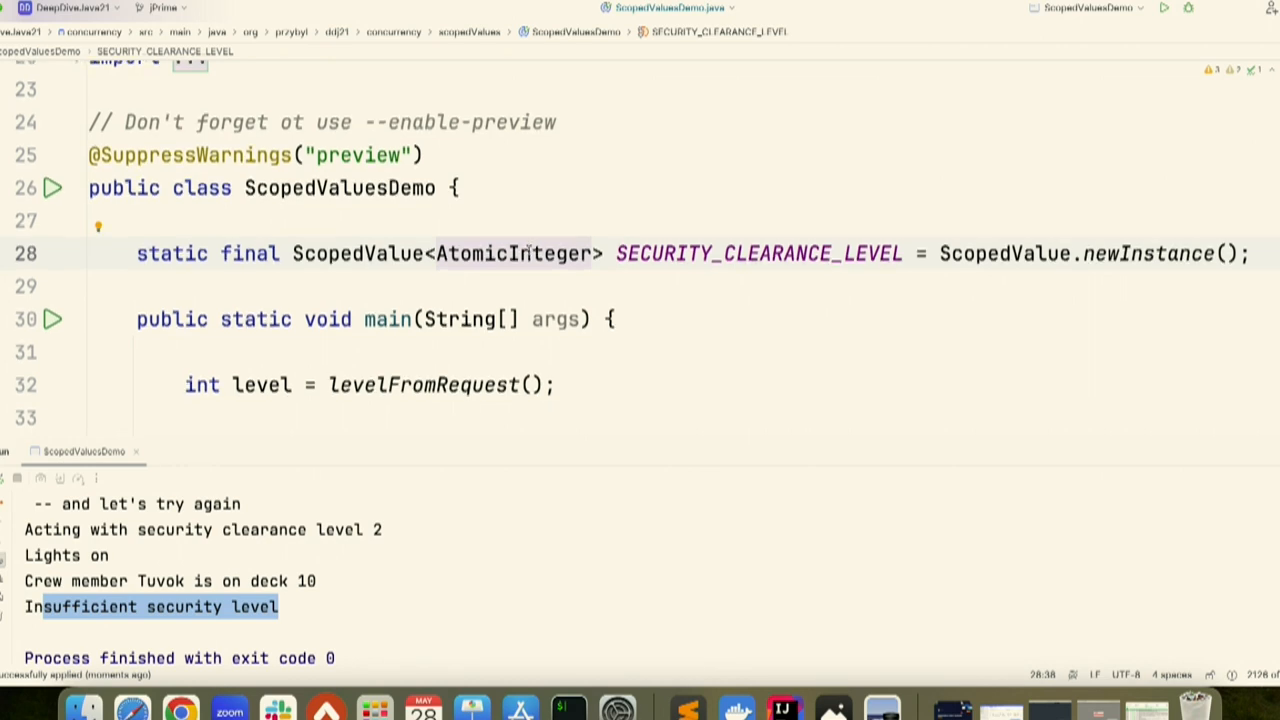
{"action": "scroll", "scroll_direction": "down", "scroll_amount": 3}
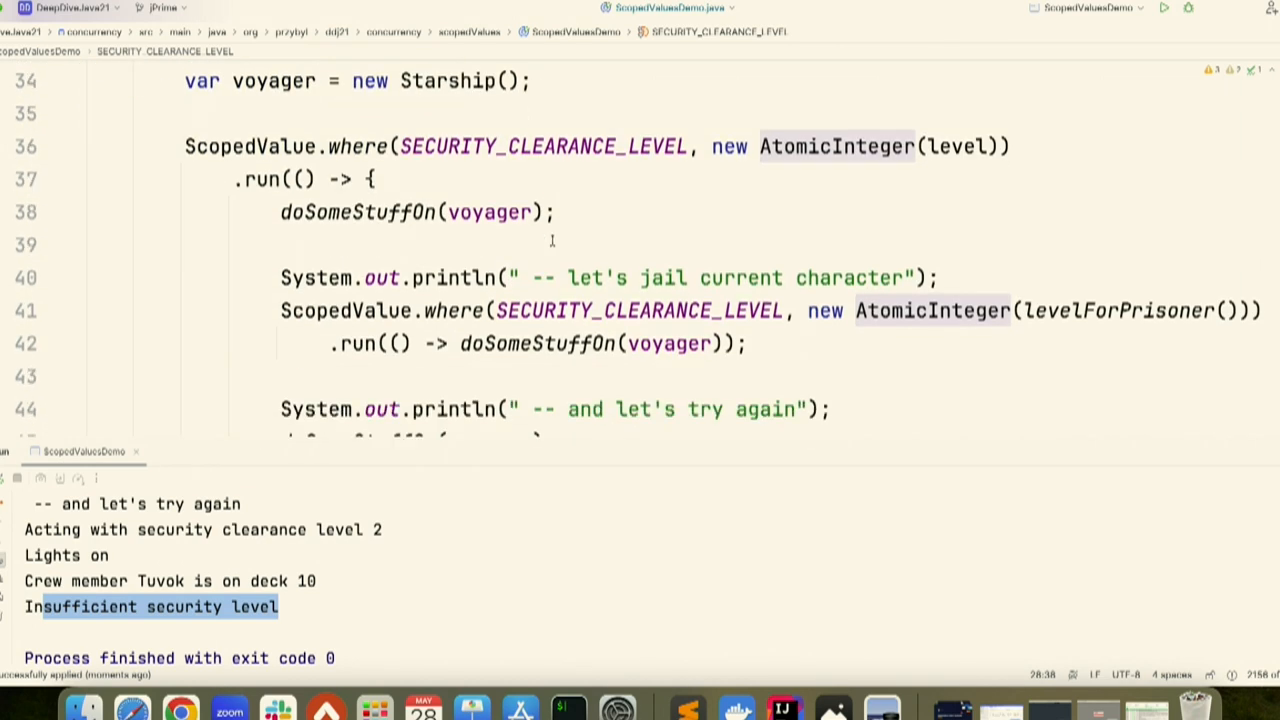
{"action": "scroll", "scroll_direction": "down", "scroll_amount": 3}
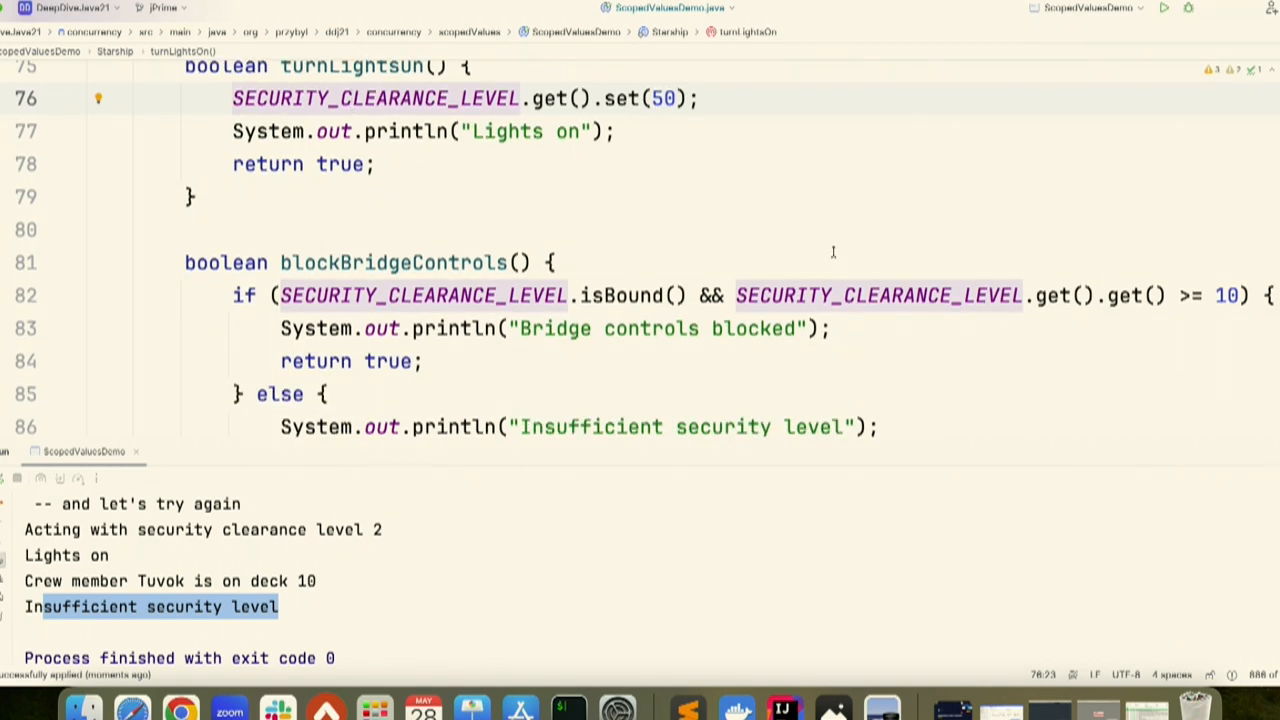
{"action": "left_click", "coordinate": [1150, 296]}
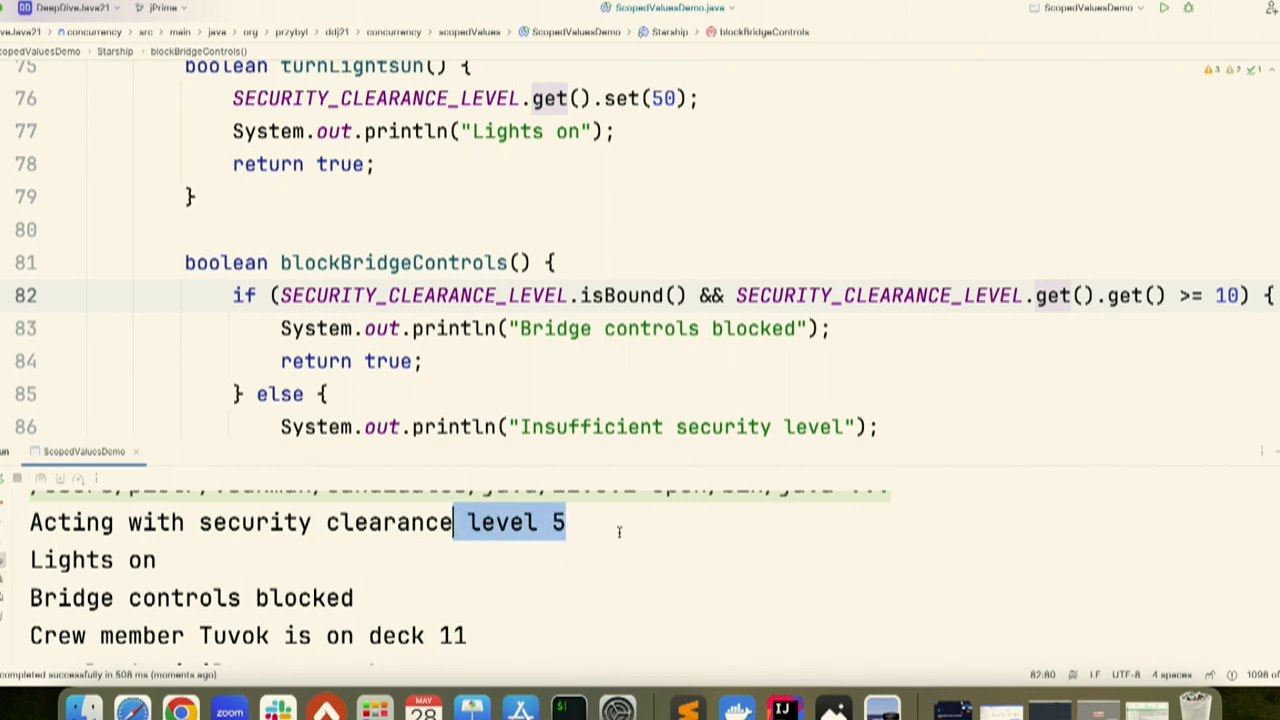
{"action": "mouse_move", "coordinate": [212, 556]}
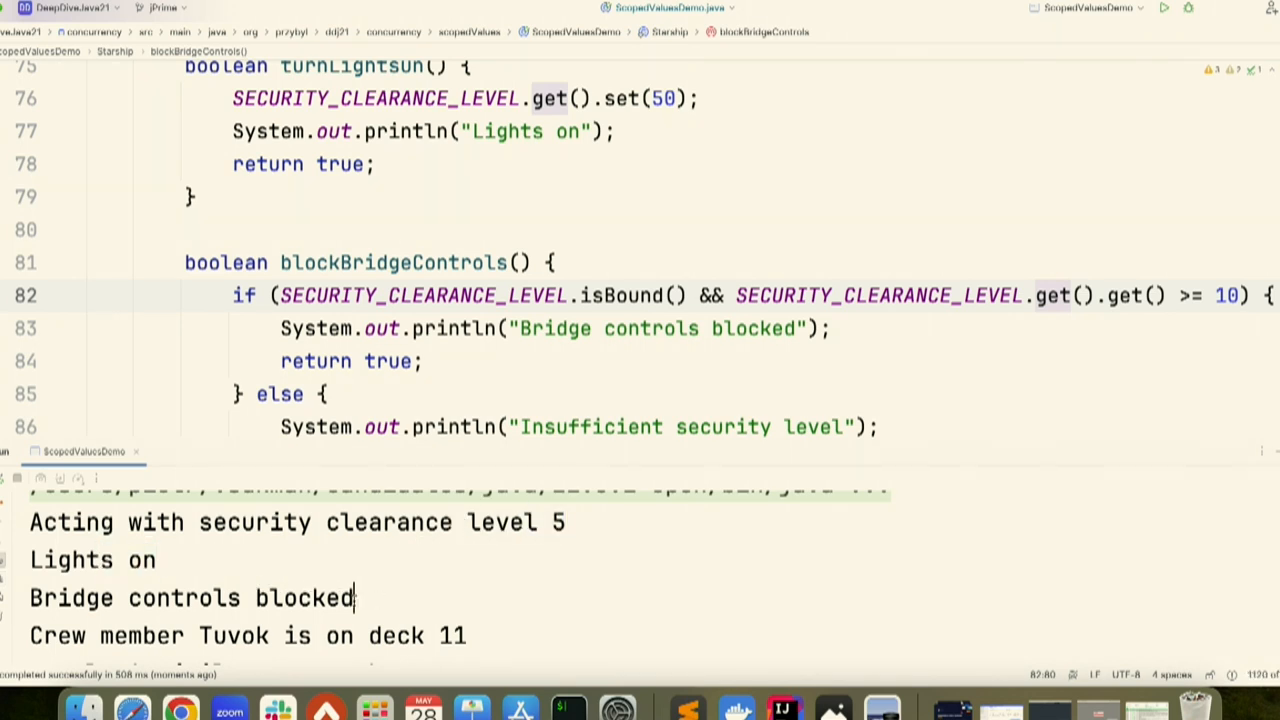
Run ScopedValuesDemo and inspect the output where the retry acts with leaked clearance level 50.
{"action": "double_click", "coordinate": [290, 596]}
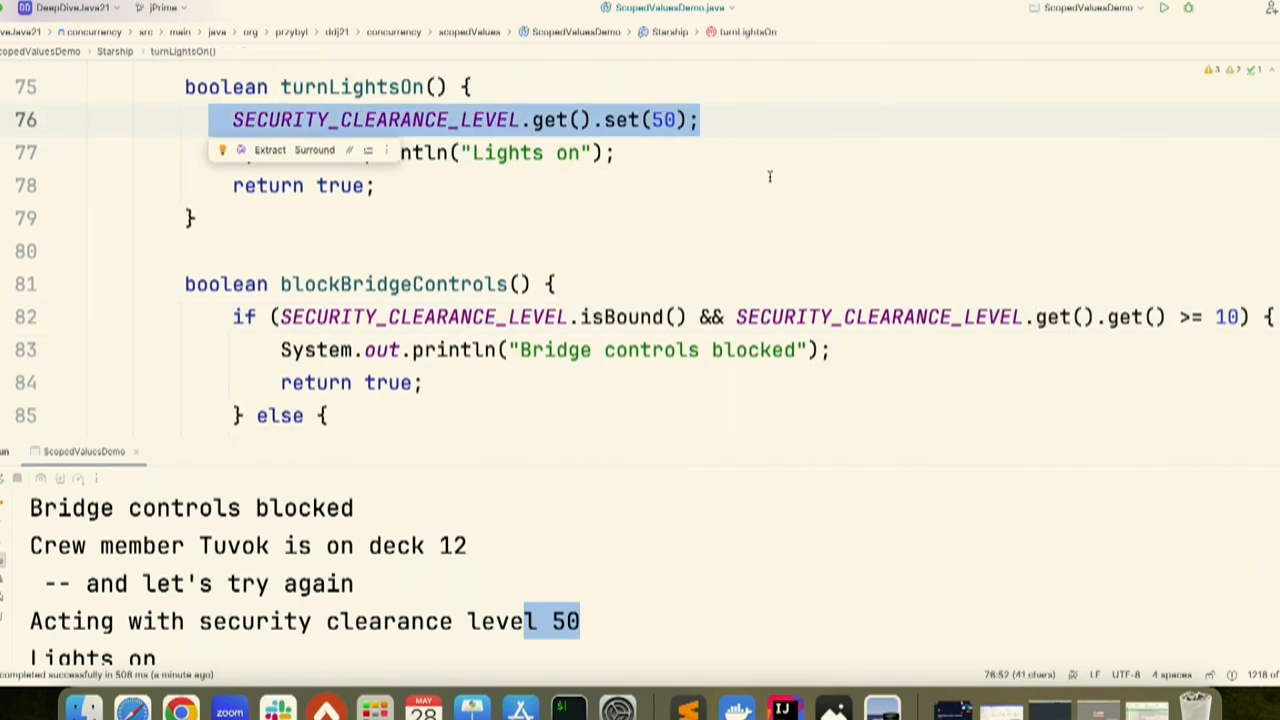
{"action": "mouse_move", "coordinate": [788, 266]}
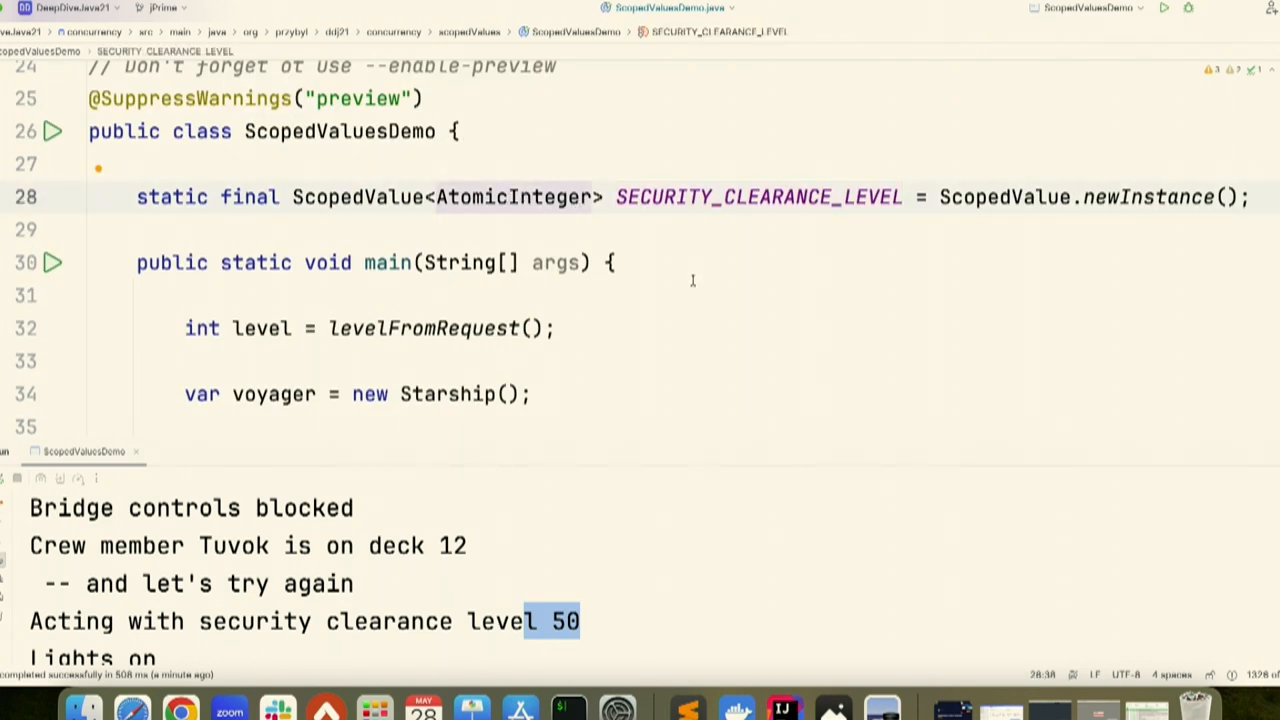
{"action": "mouse_move", "coordinate": [672, 292]}
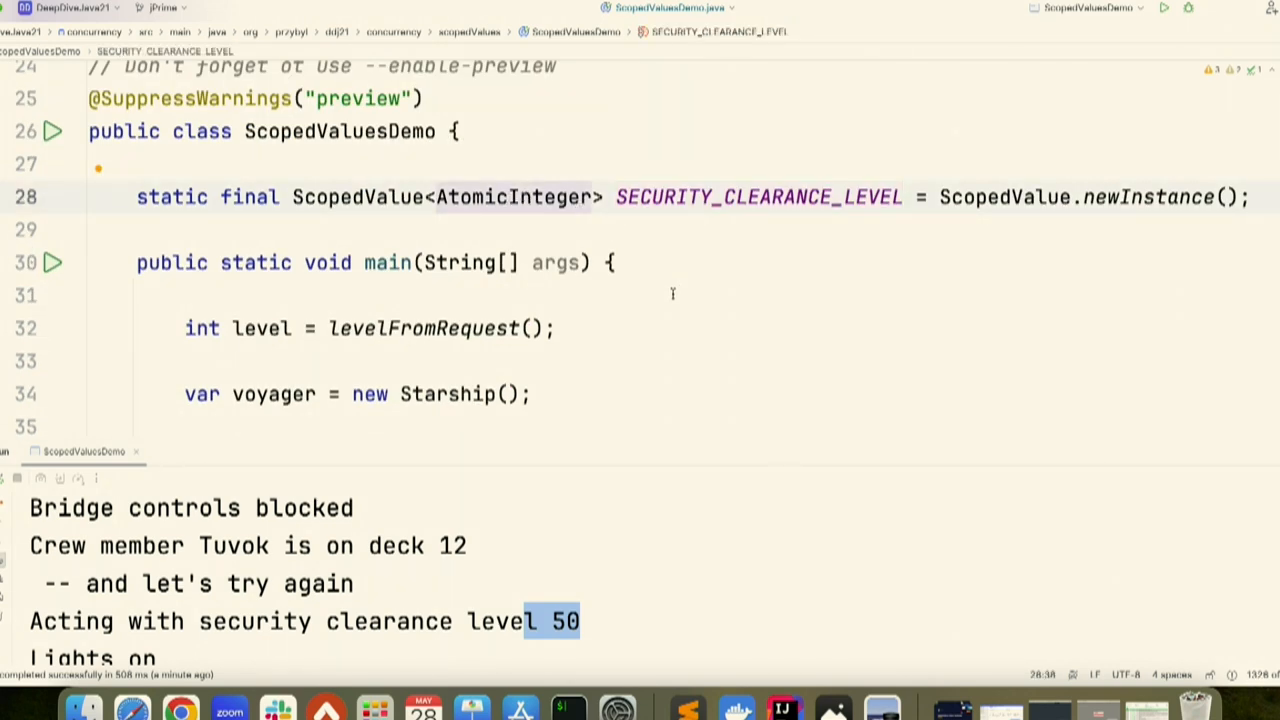
{"action": "scroll", "scroll_direction": "down", "scroll_amount": 3}
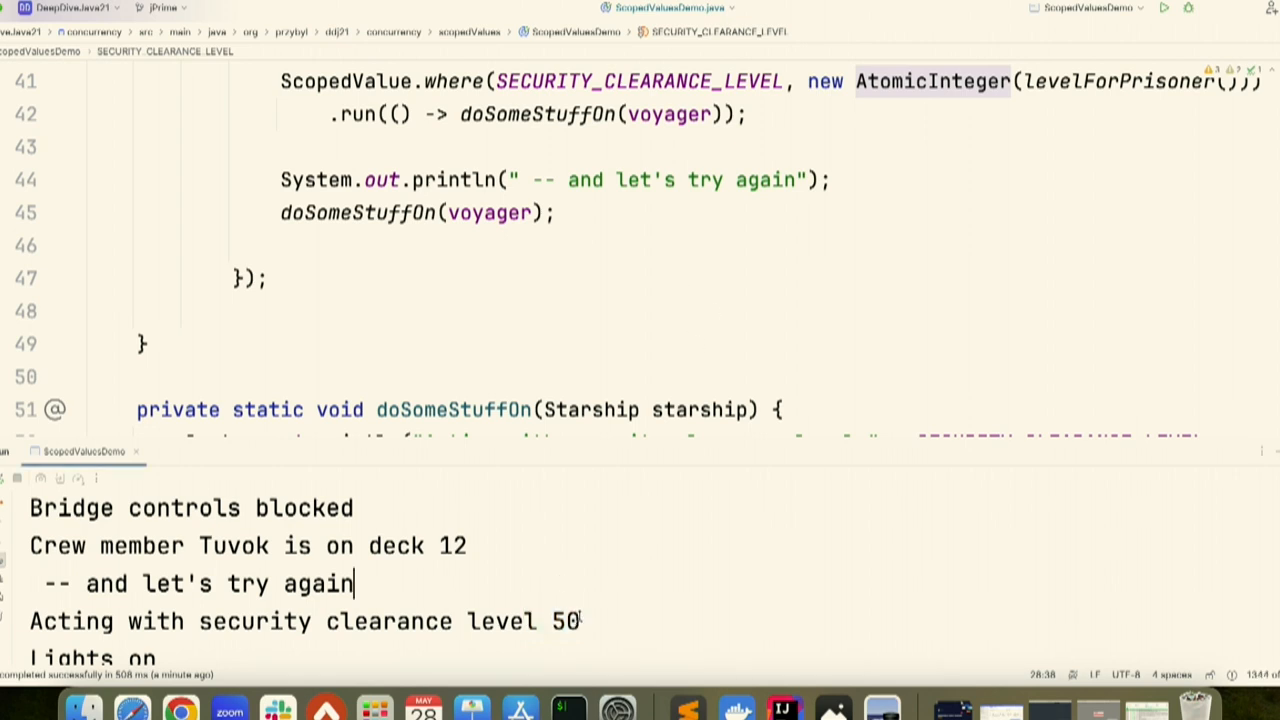
{"action": "mouse_move", "coordinate": [538, 634]}
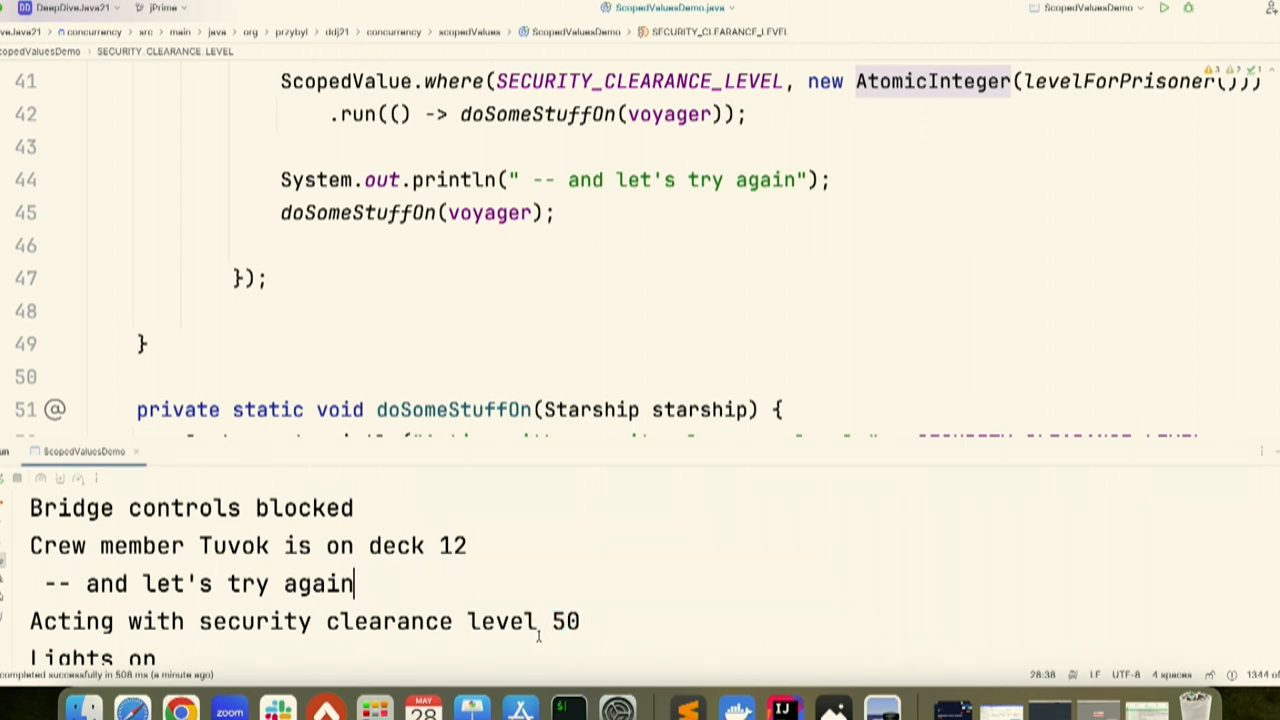